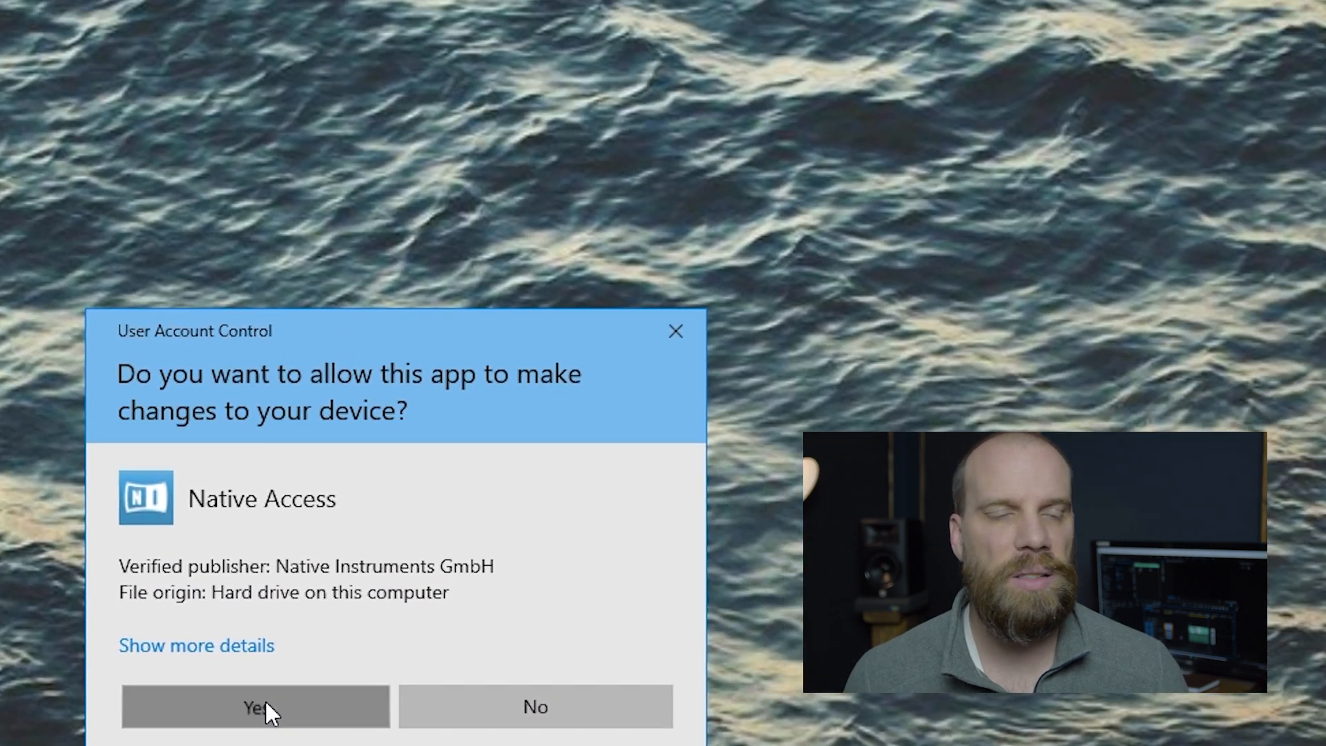
# - Allow Native Access through the UAC prompt and log in with the Native ID account
pyautogui.click(257, 713)
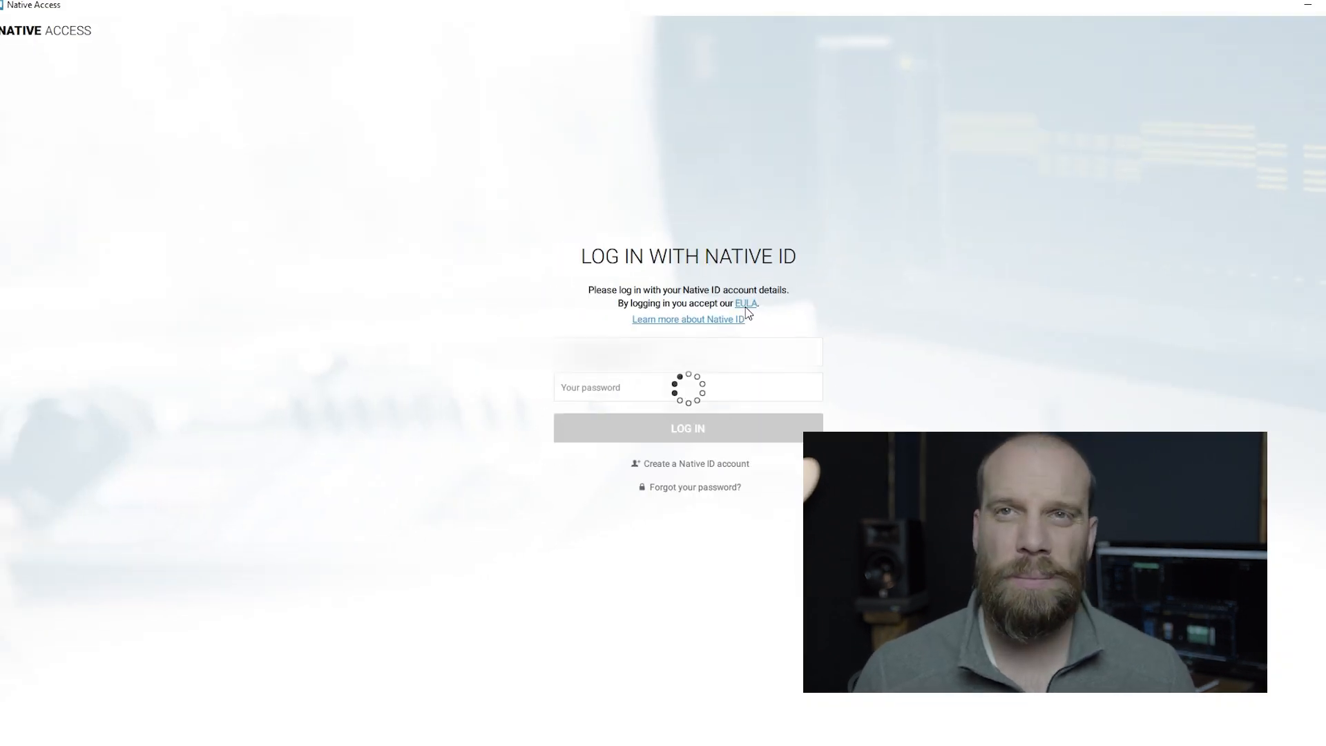
pyautogui.click(688, 429)
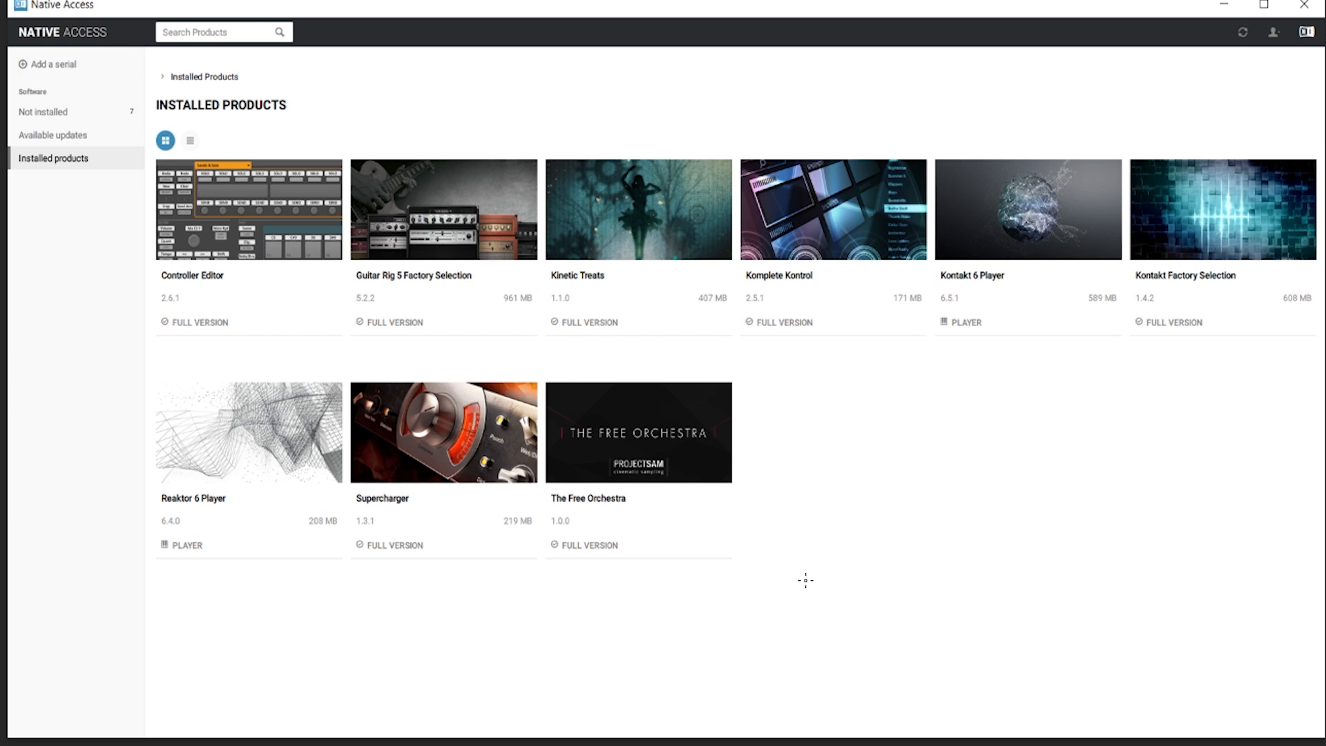
pyautogui.moveTo(615, 553)
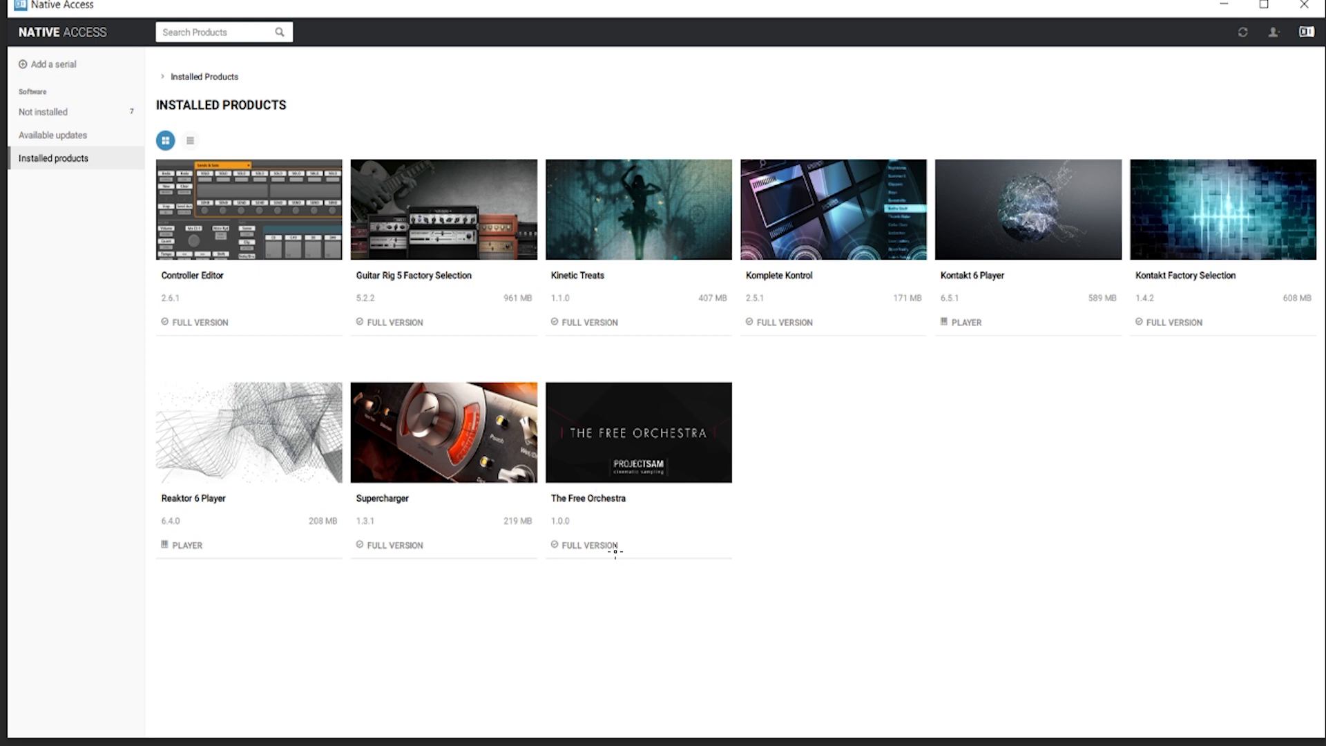
pyautogui.moveTo(90, 110)
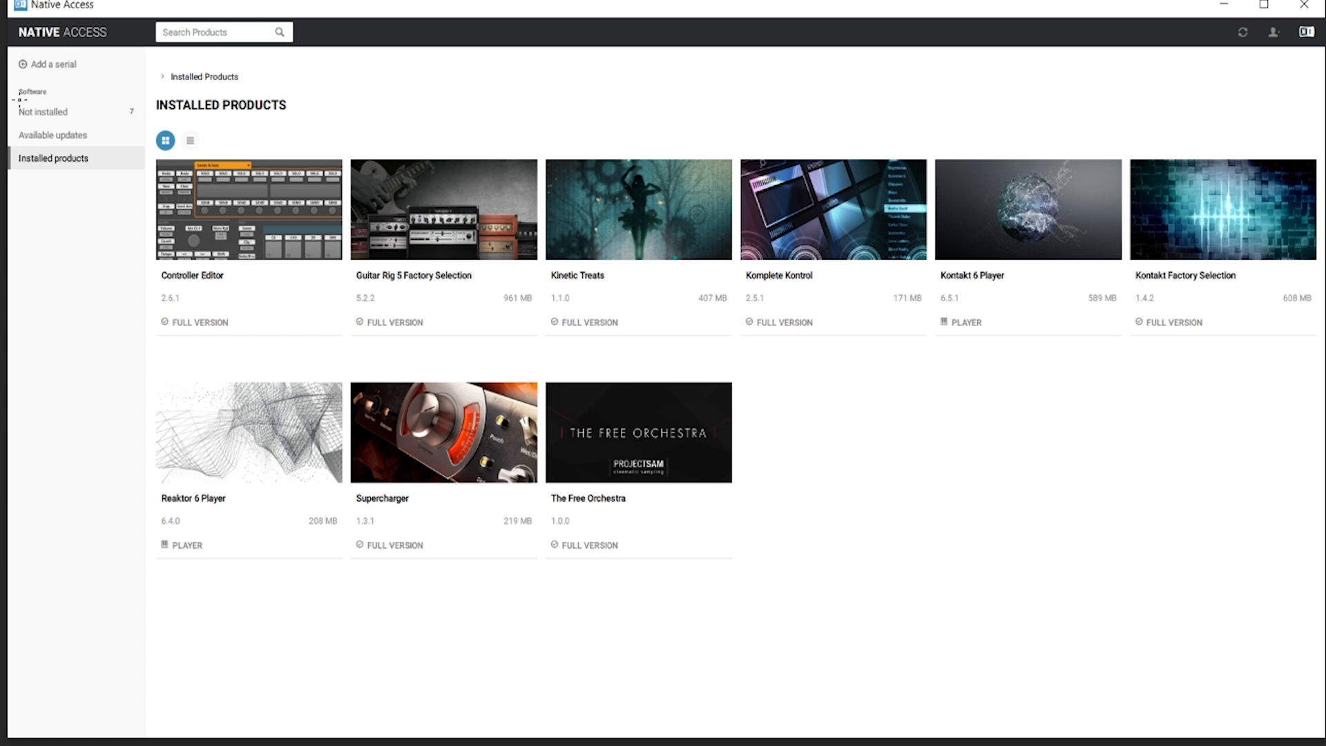
pyautogui.moveTo(652, 91)
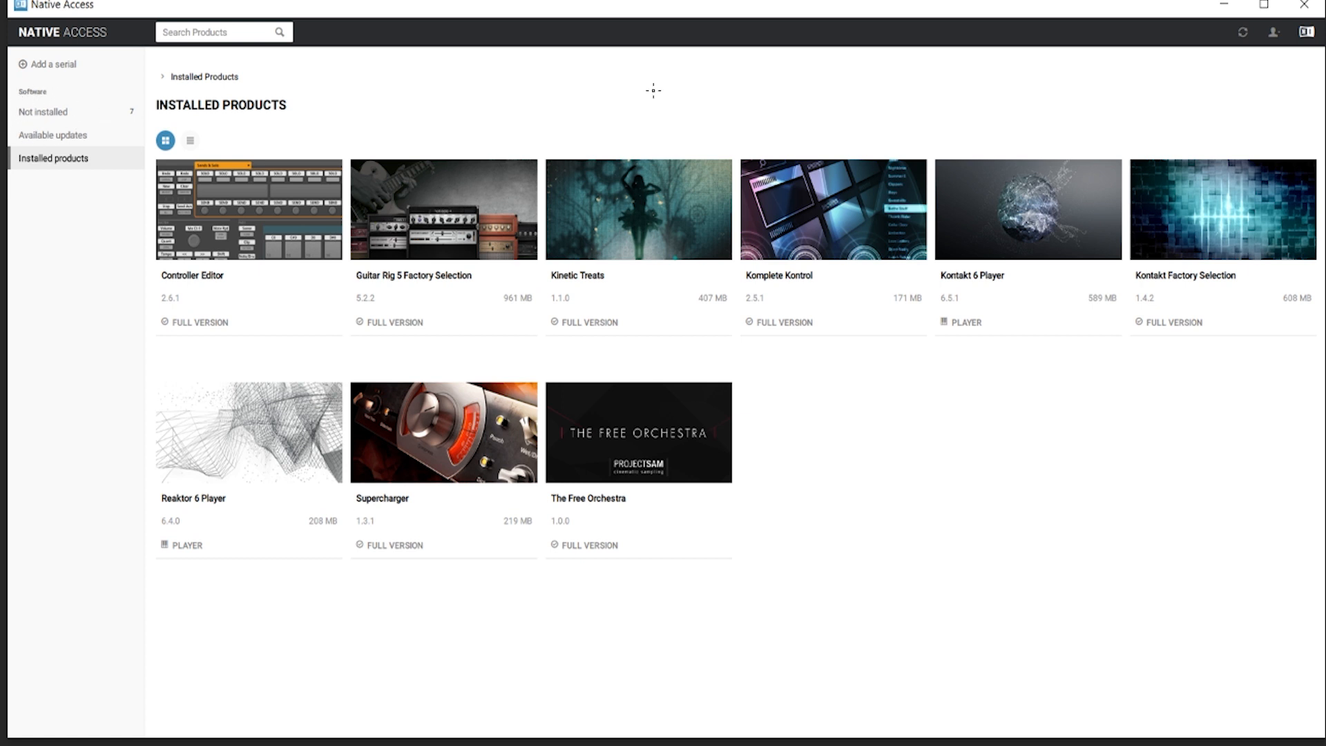
pyautogui.moveTo(685, 116)
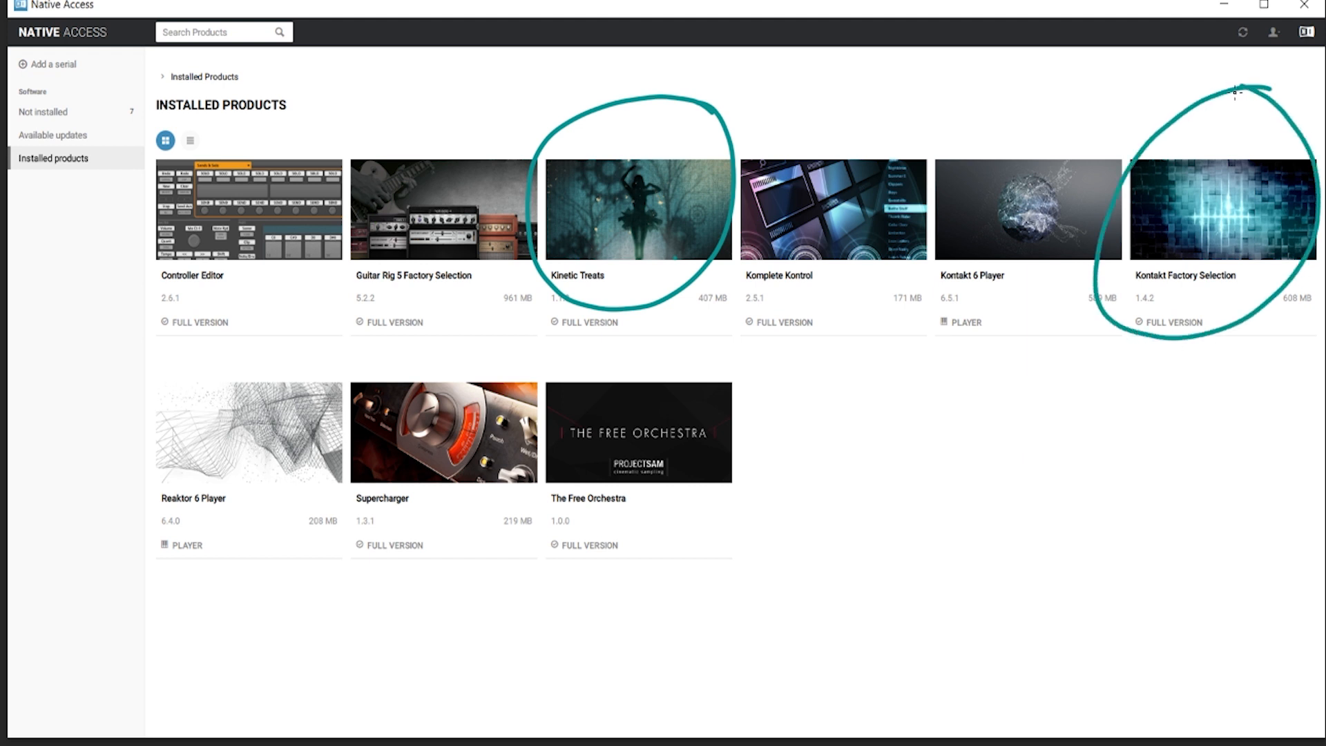
pyautogui.moveTo(887, 215)
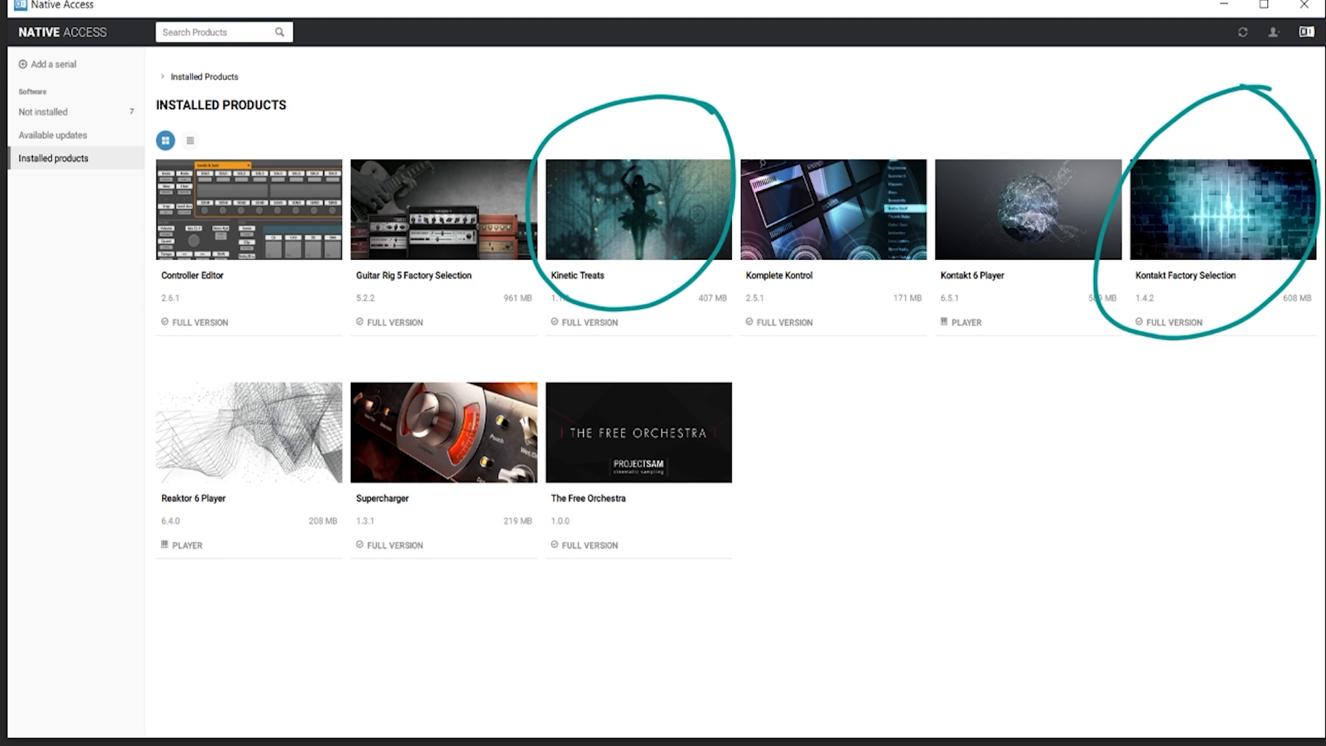
# - Switch to Not installed products and start installing The Free Orchestra
pyautogui.click(43, 111)
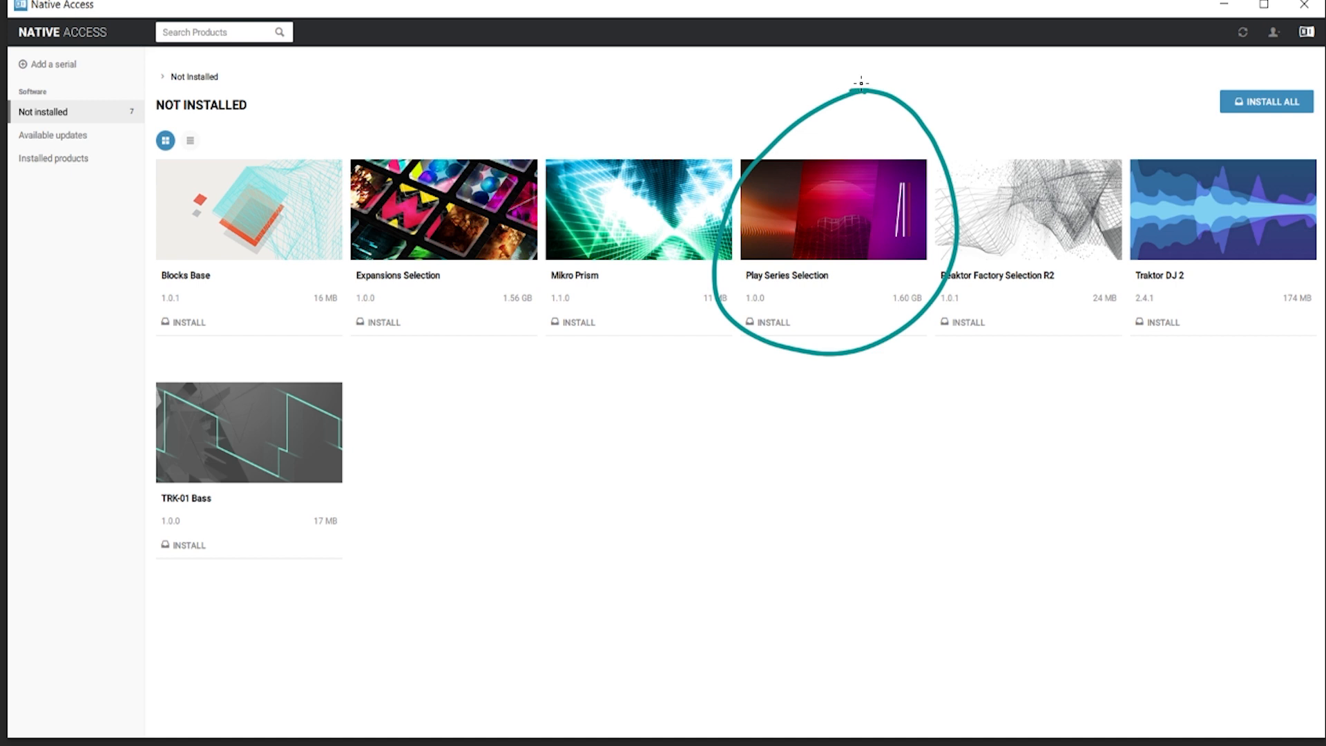
pyautogui.moveTo(780, 312)
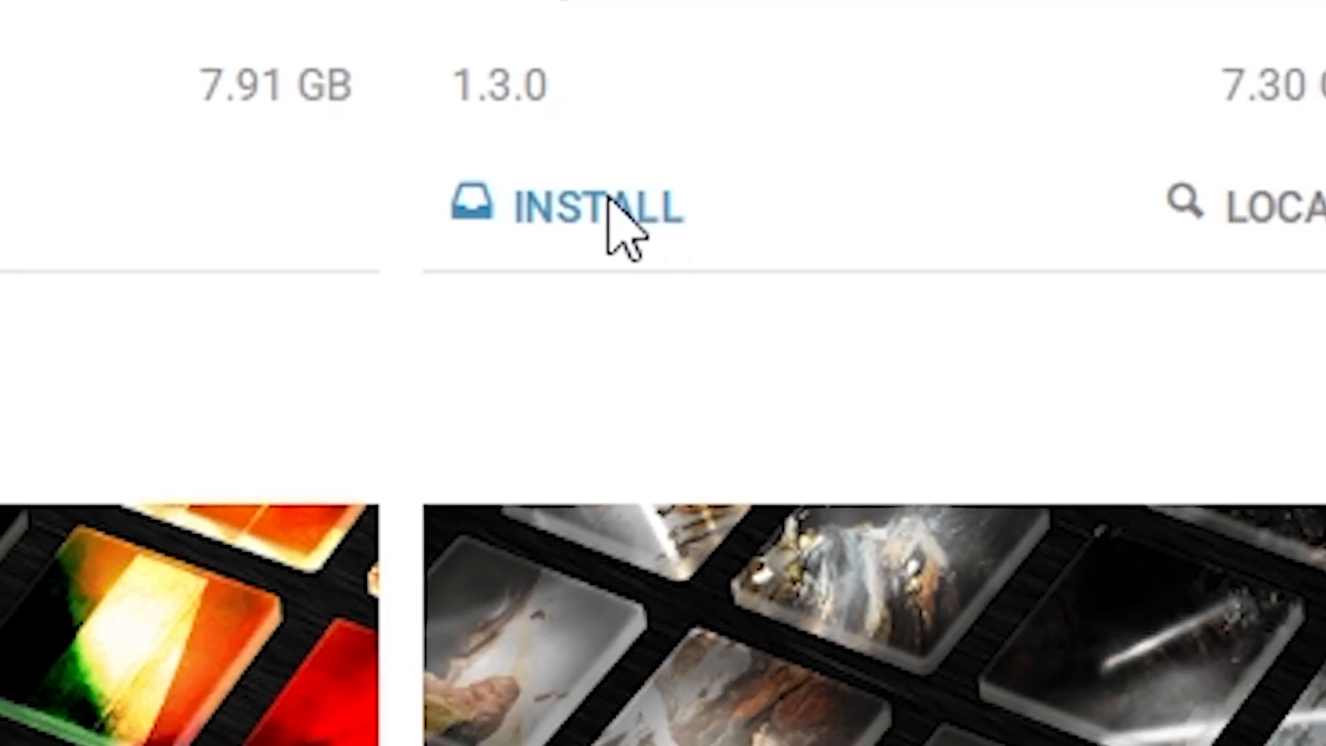
pyautogui.click(602, 207)
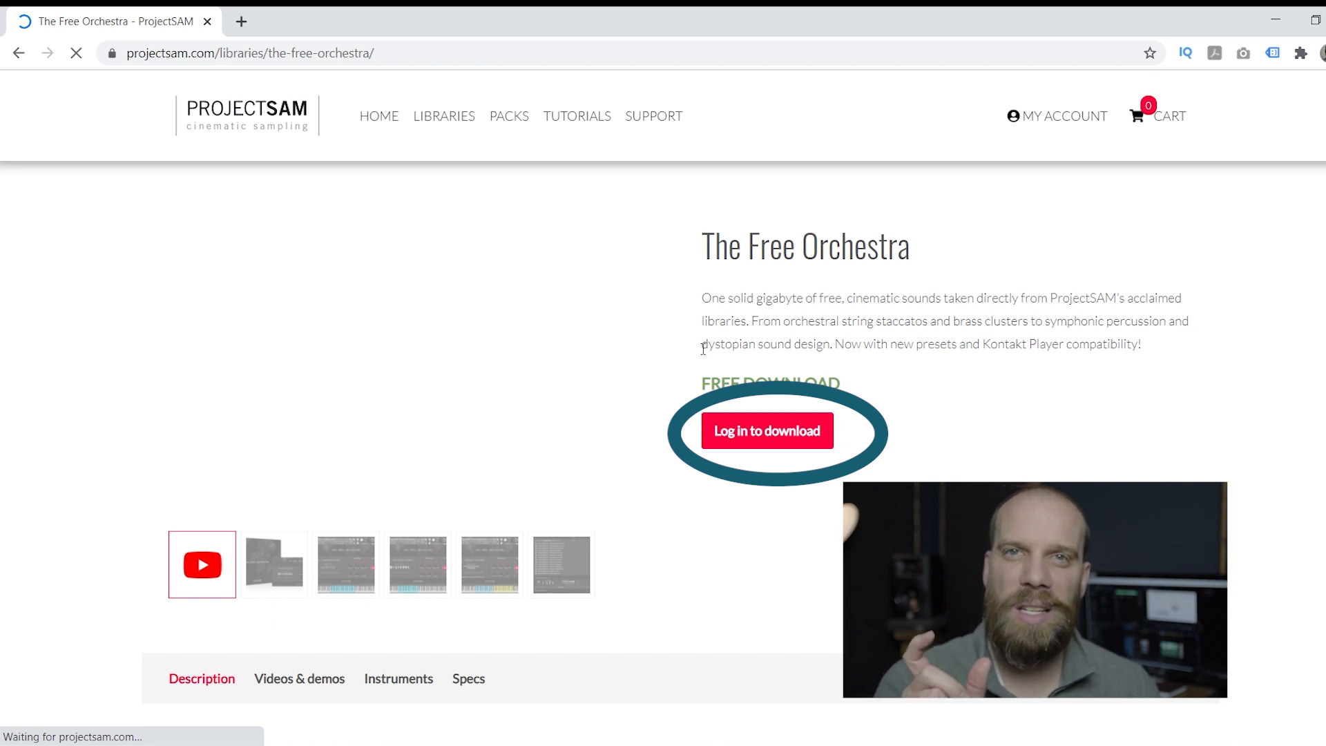
# - Register a ProjectSAM account with an email and password to download The Free Orchestra
pyautogui.click(768, 431)
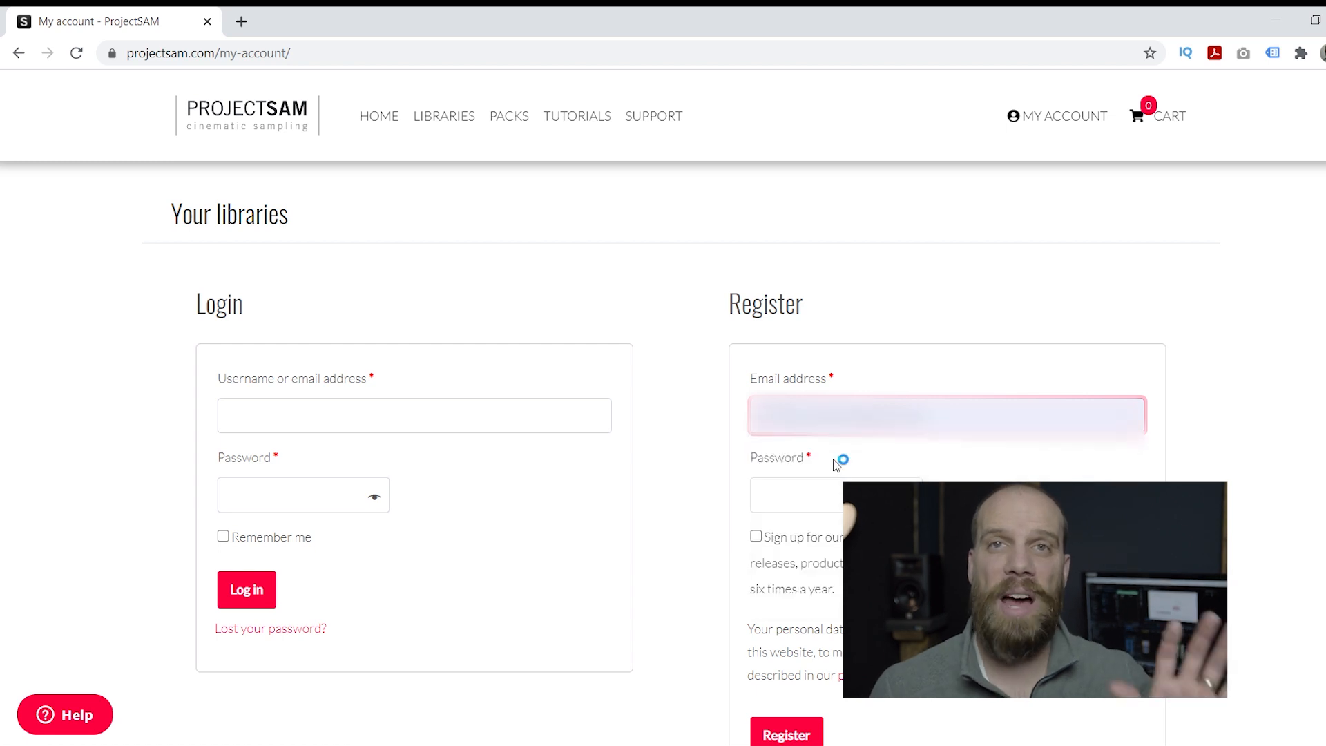
pyautogui.click(807, 495)
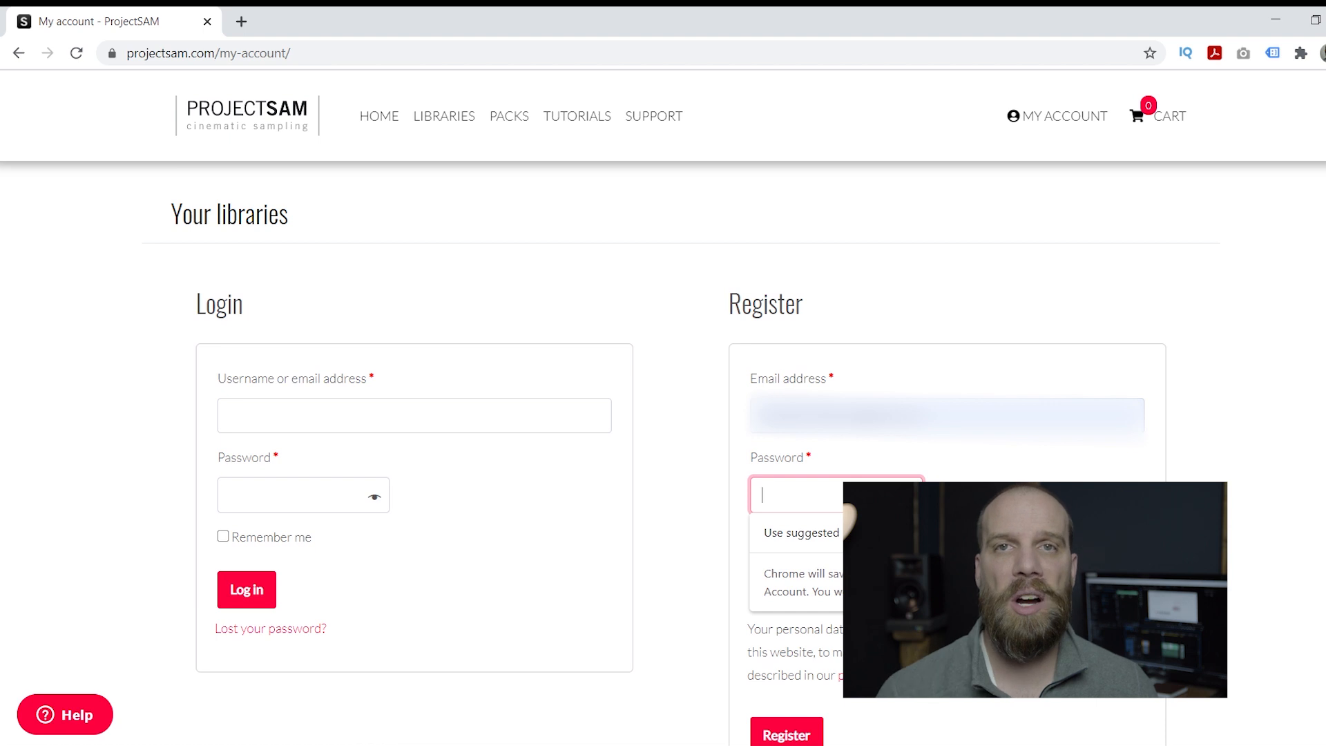
pyautogui.write('password')
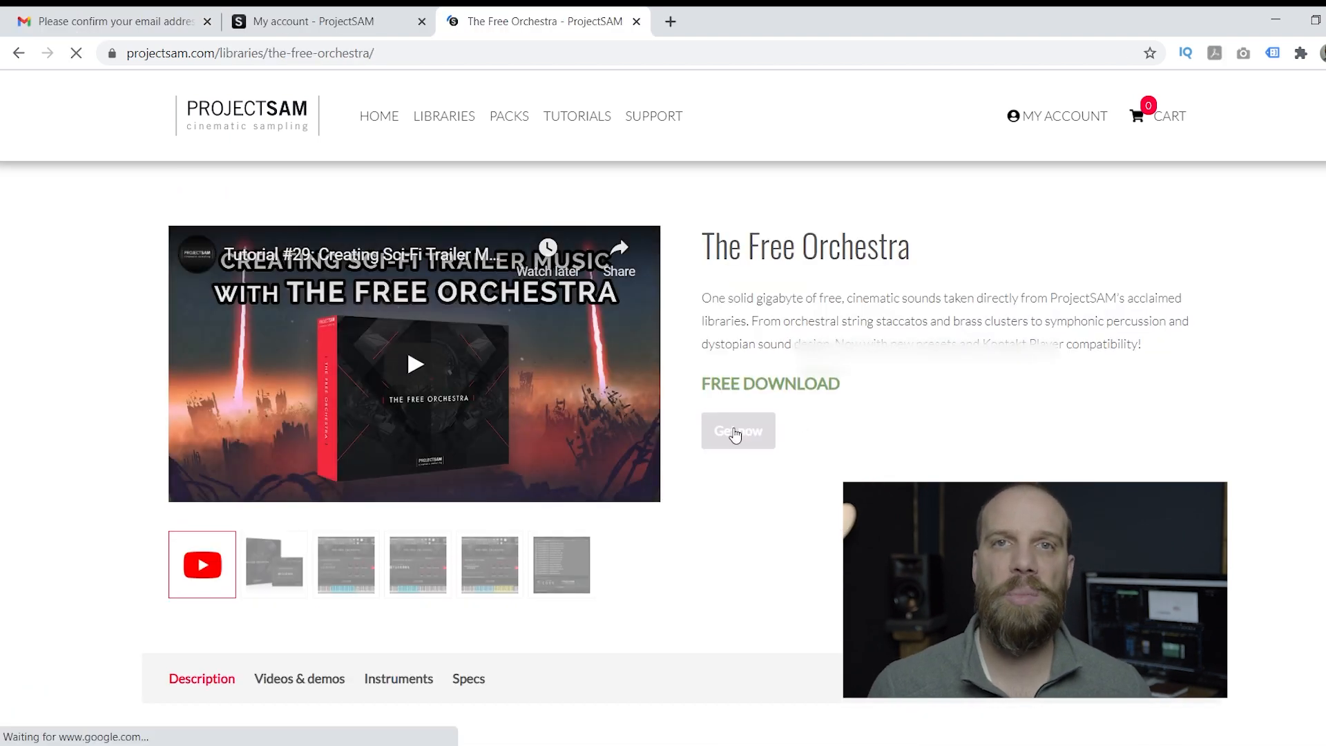
# - Accept ProjectSAM's license terms so The Free Orchestra is added to the account with a serial
pyautogui.click(737, 431)
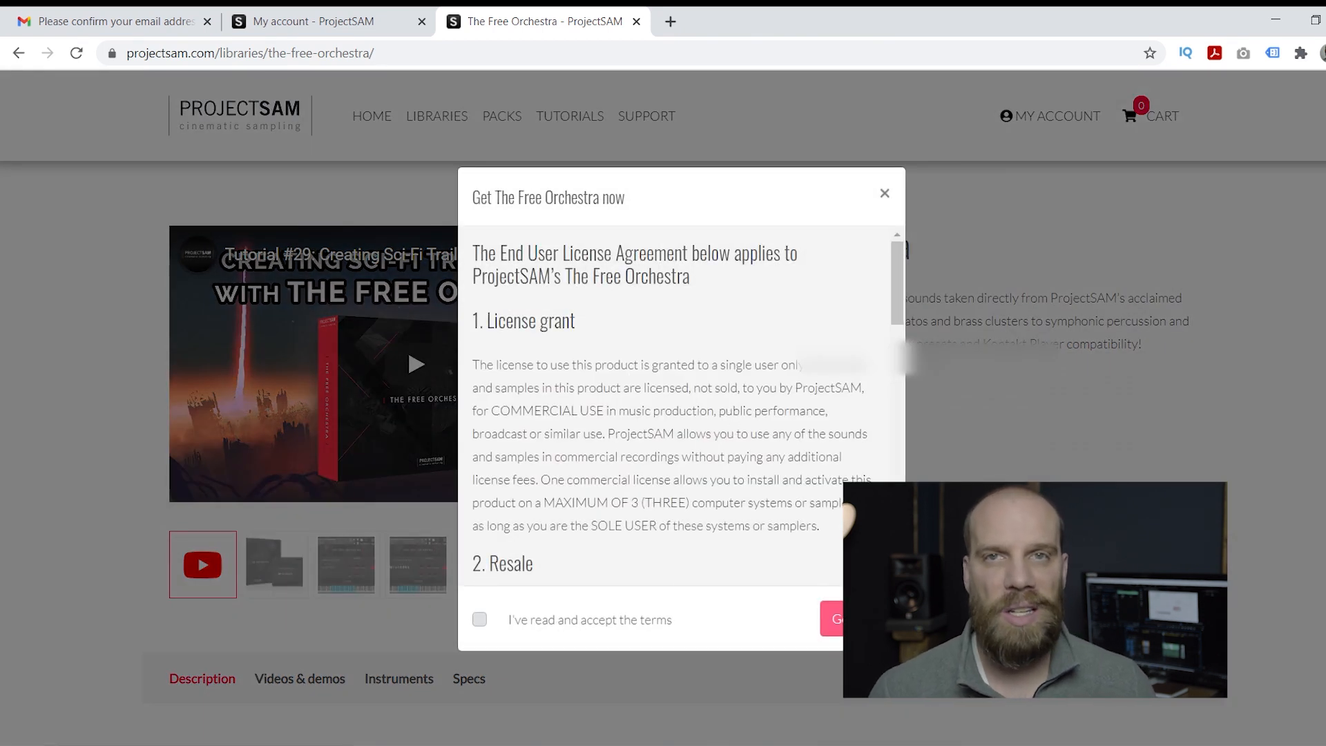
pyautogui.click(479, 619)
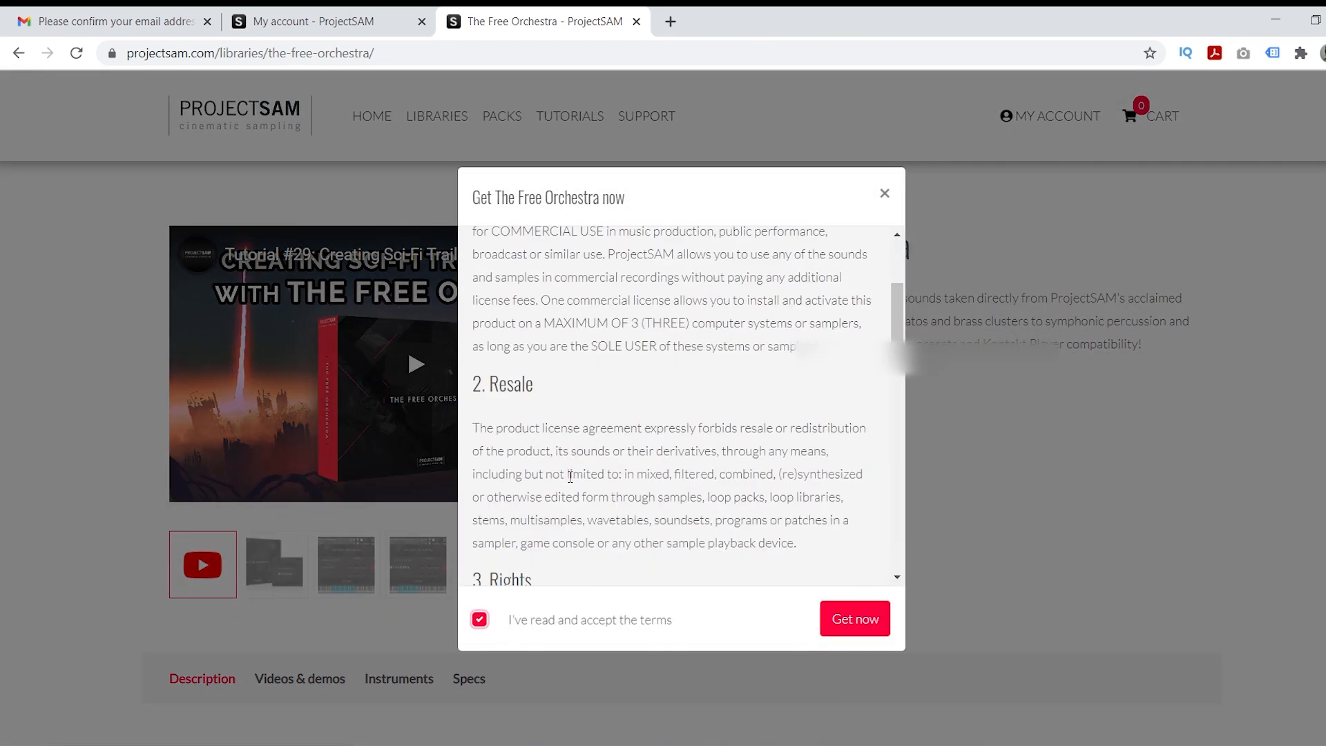
pyautogui.scroll(-3)
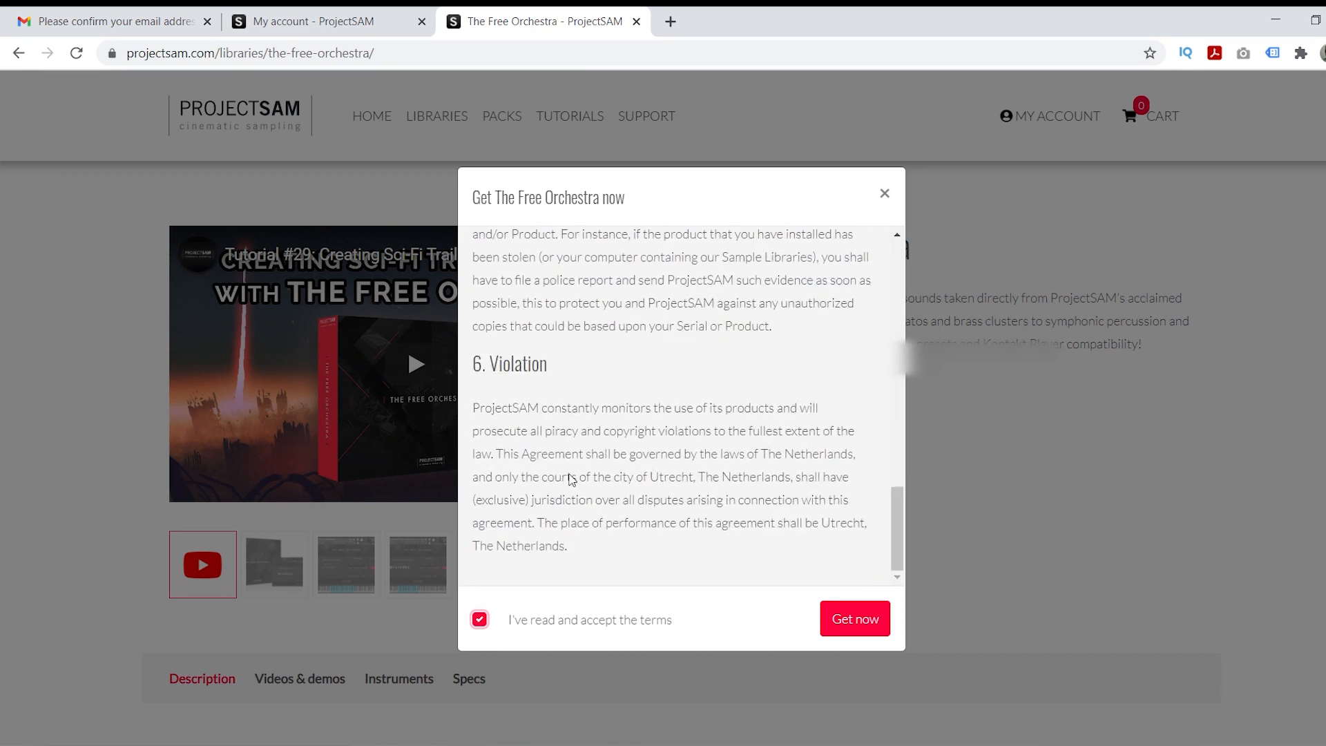
pyautogui.click(855, 619)
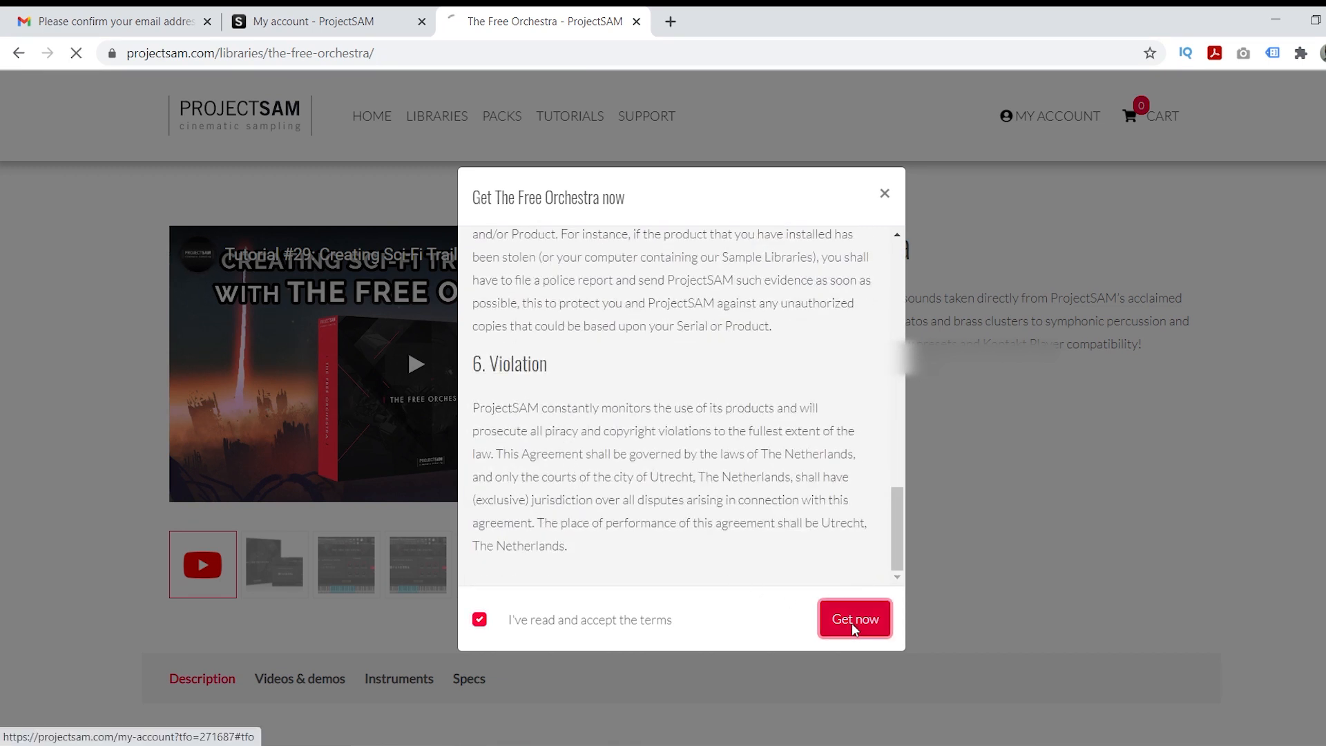
pyautogui.click(855, 619)
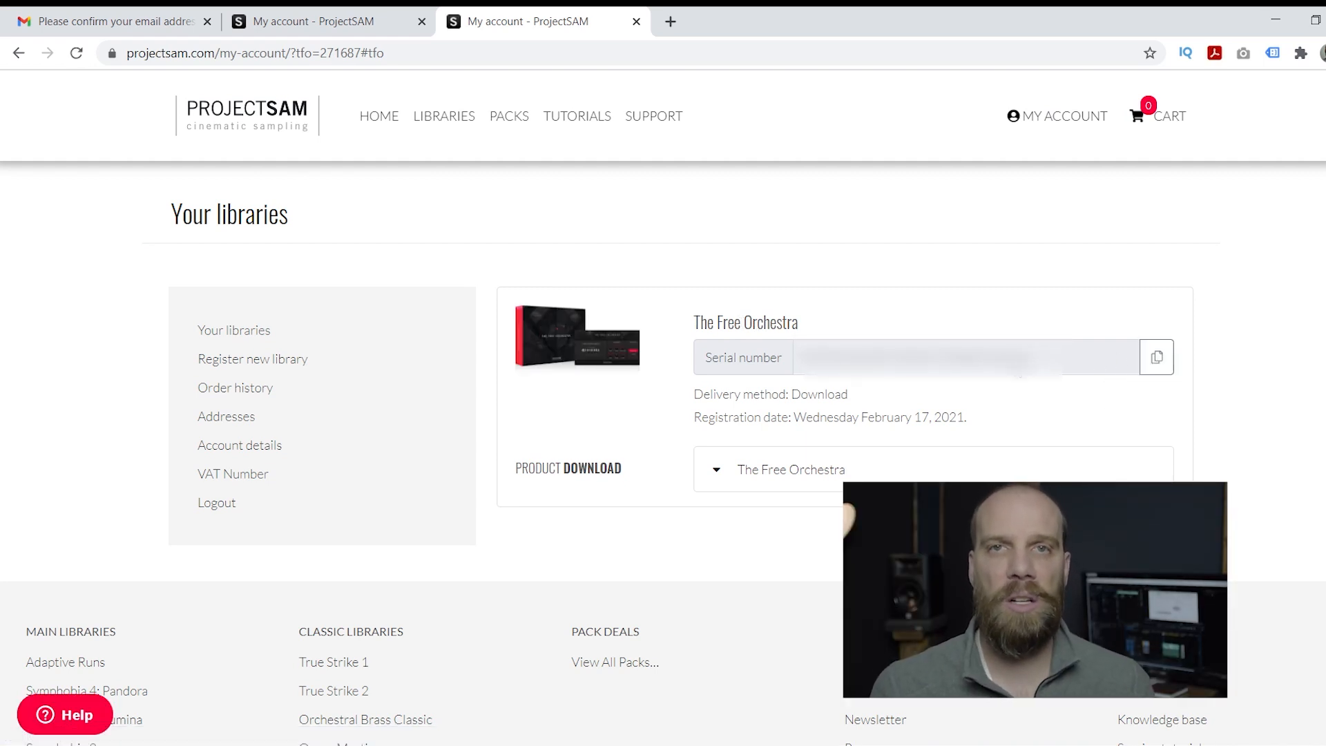
pyautogui.moveTo(781, 475)
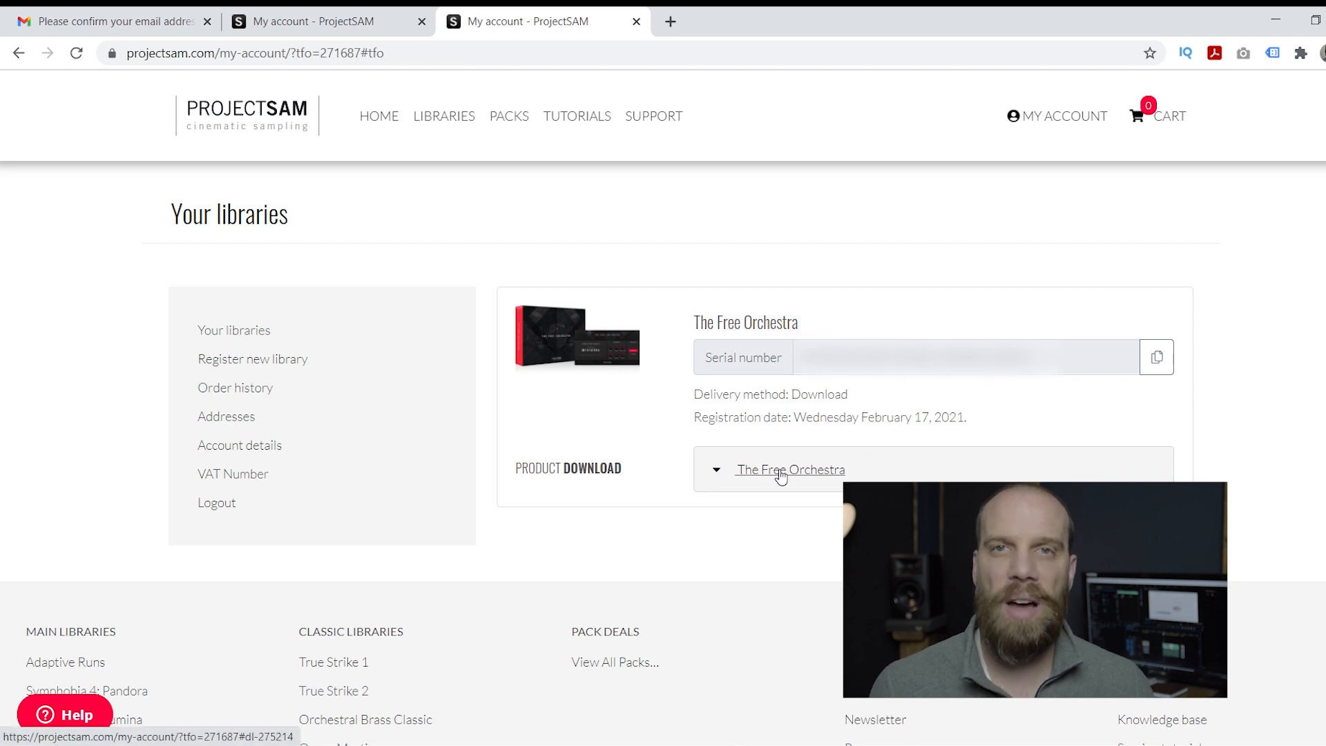
# - From Your libraries, download the ProjectSAM Downloader for Windows
pyautogui.click(790, 470)
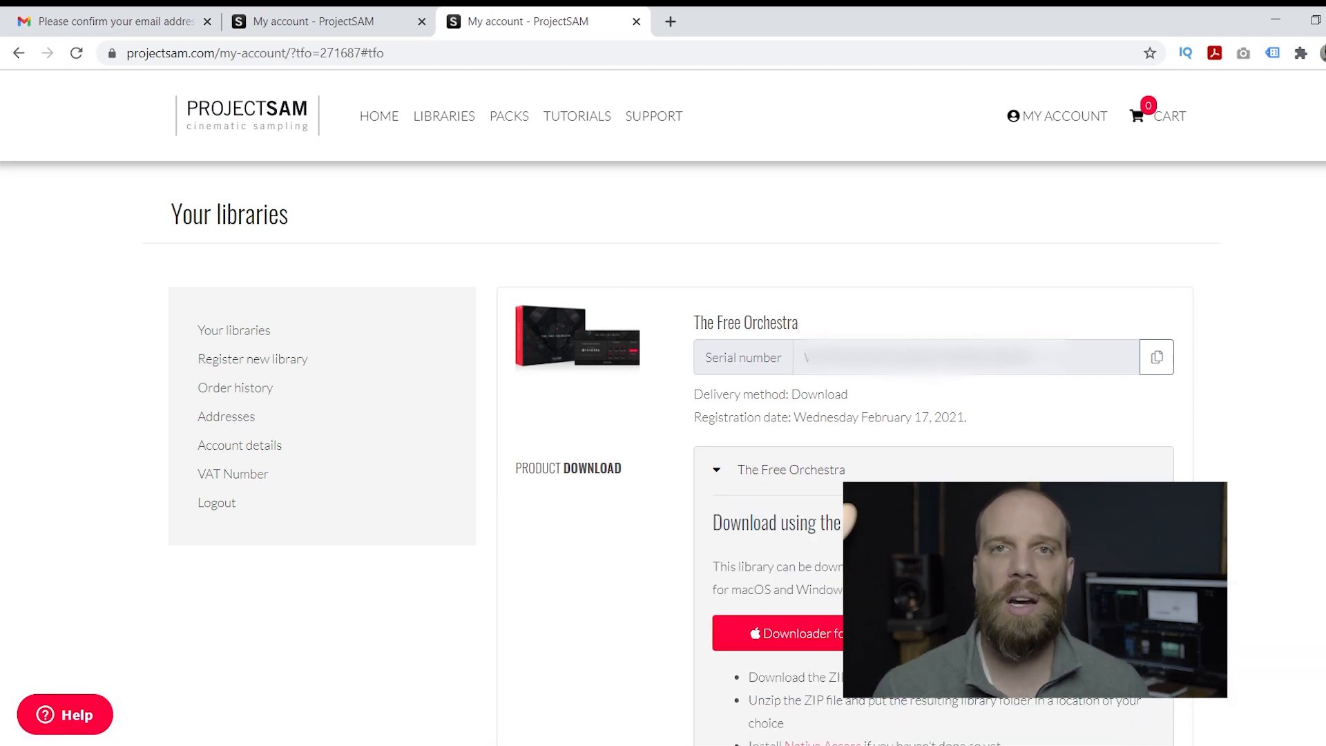
pyautogui.scroll(-3)
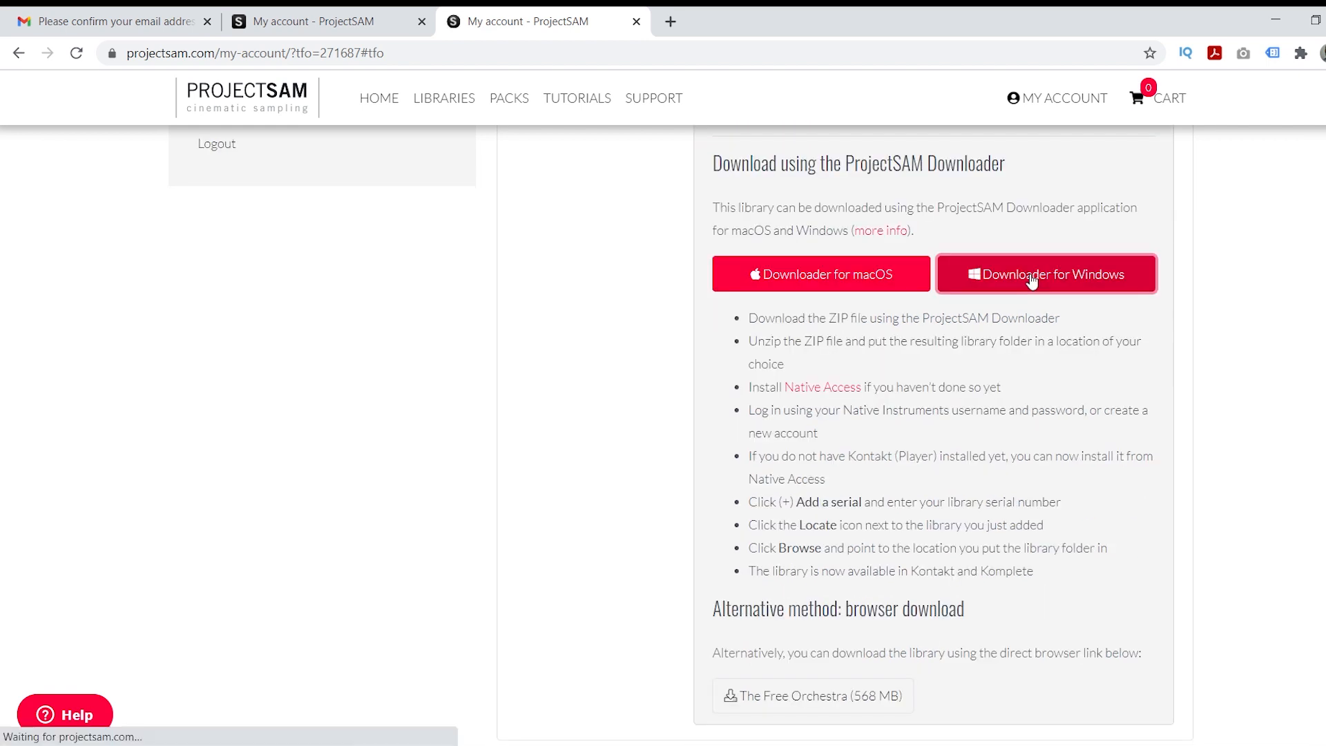
pyautogui.click(1047, 273)
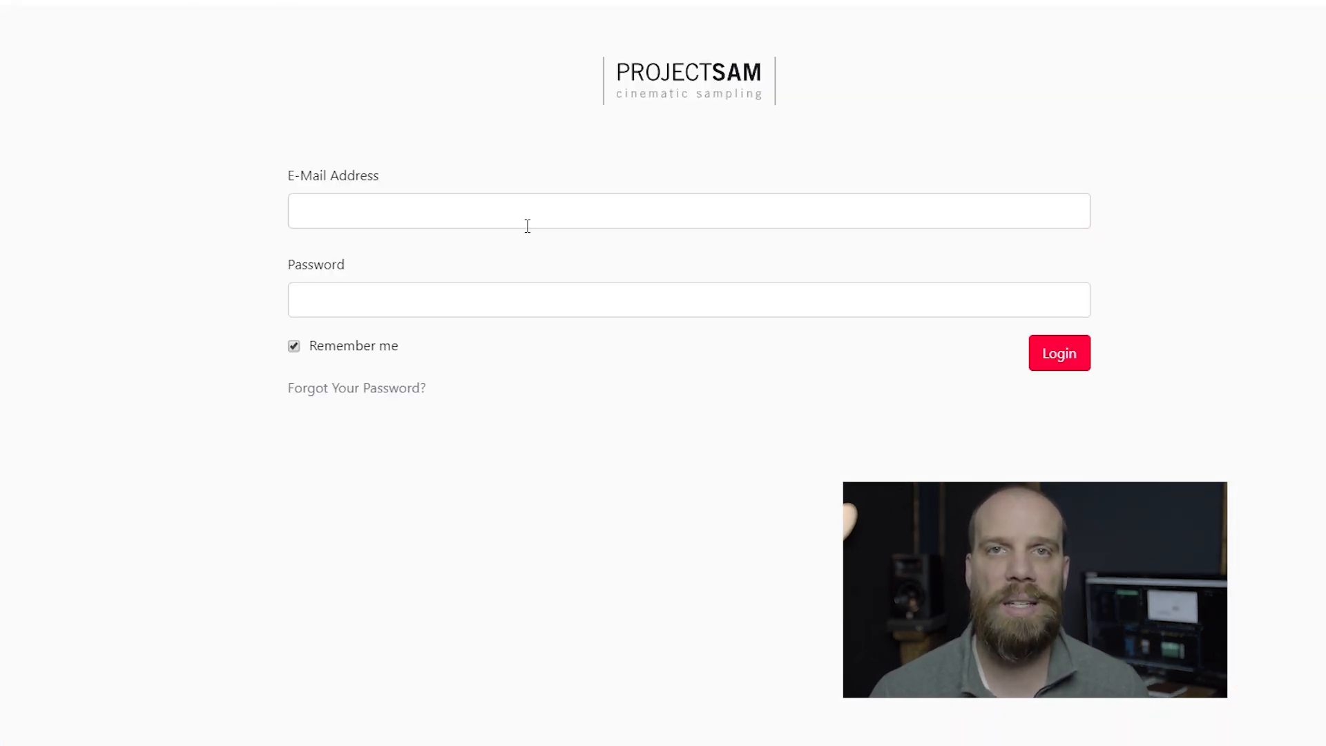
# - Sign in to ProjectSAM Downloader with the account email and password
pyautogui.click(1058, 352)
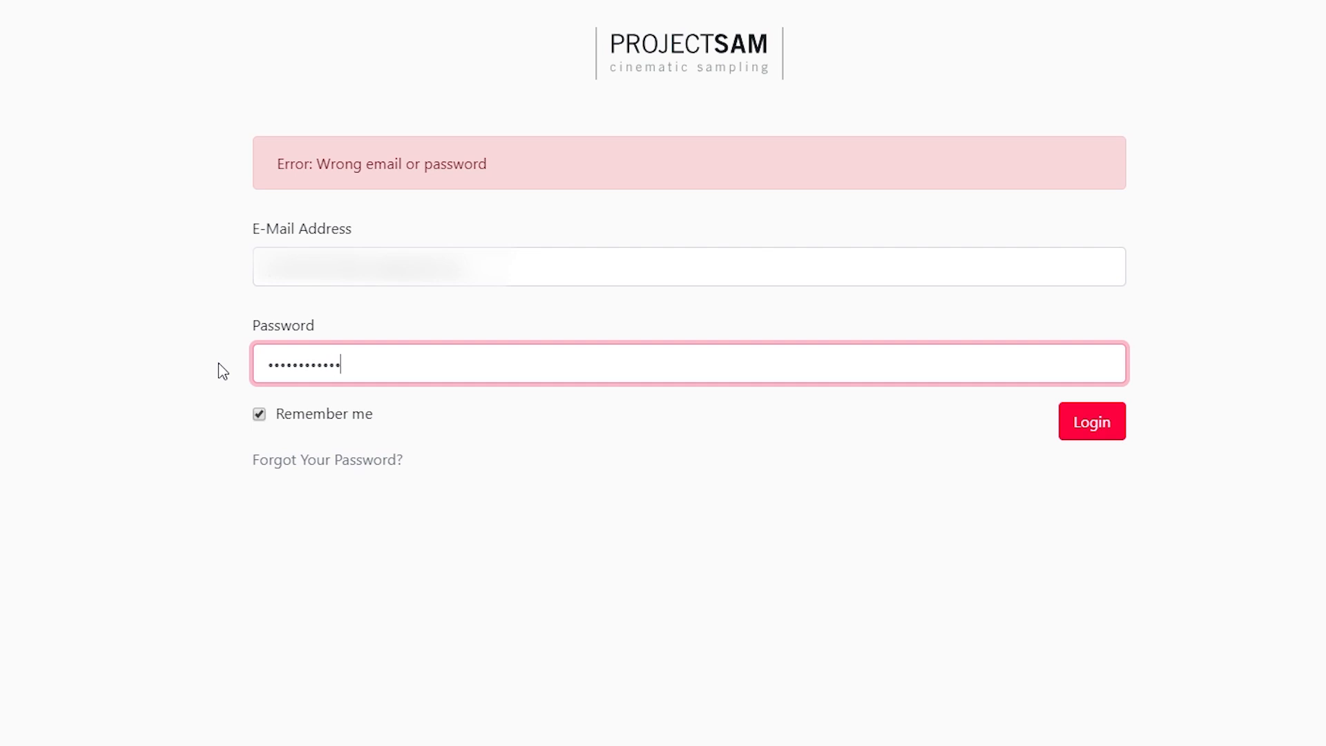
pyautogui.write('•')
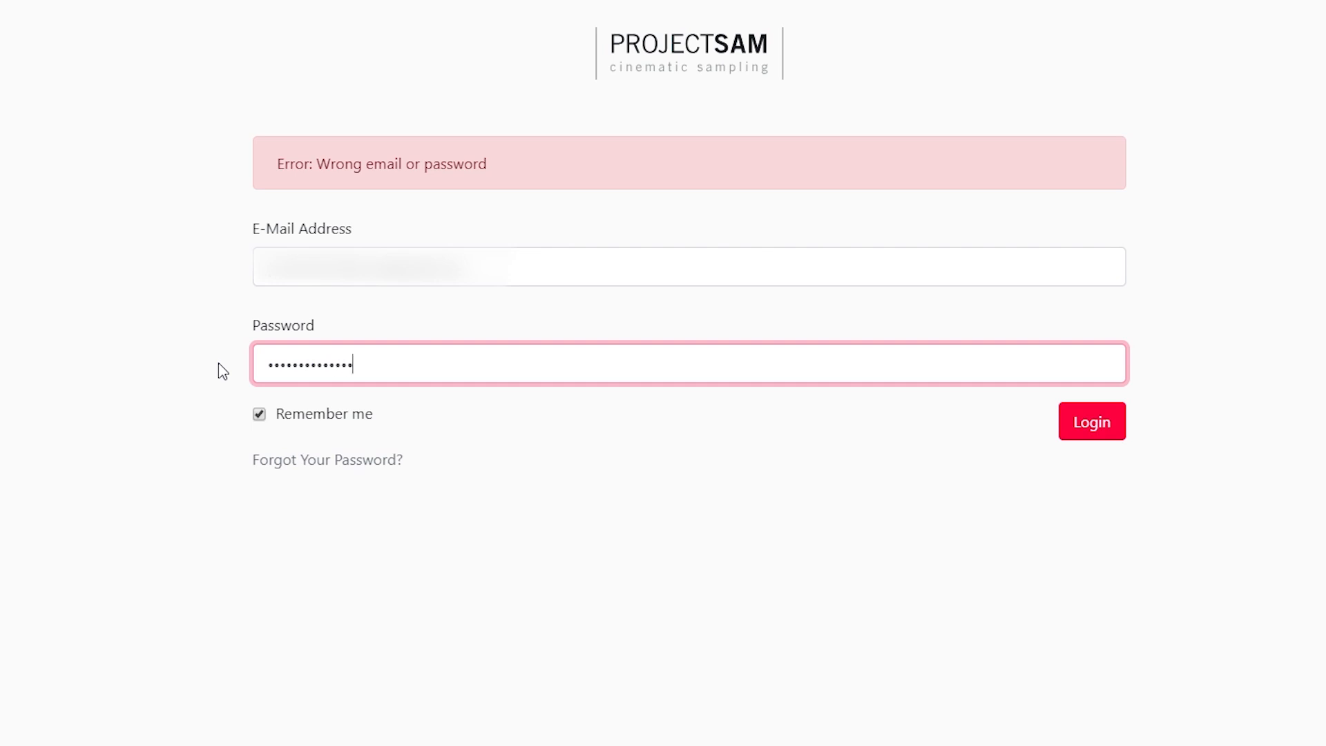
pyautogui.click(1091, 421)
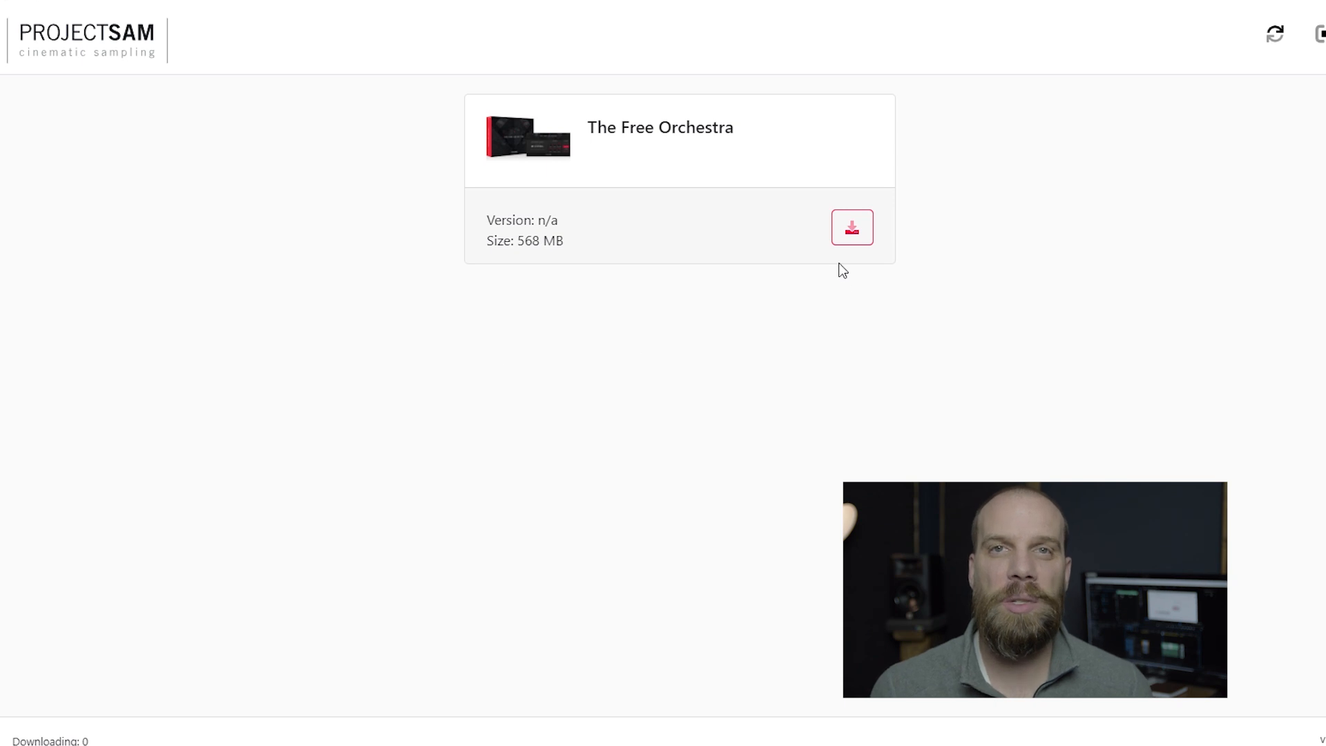
# - Download The Free Orchestra (568 MB) into the Downloads folder
pyautogui.click(851, 227)
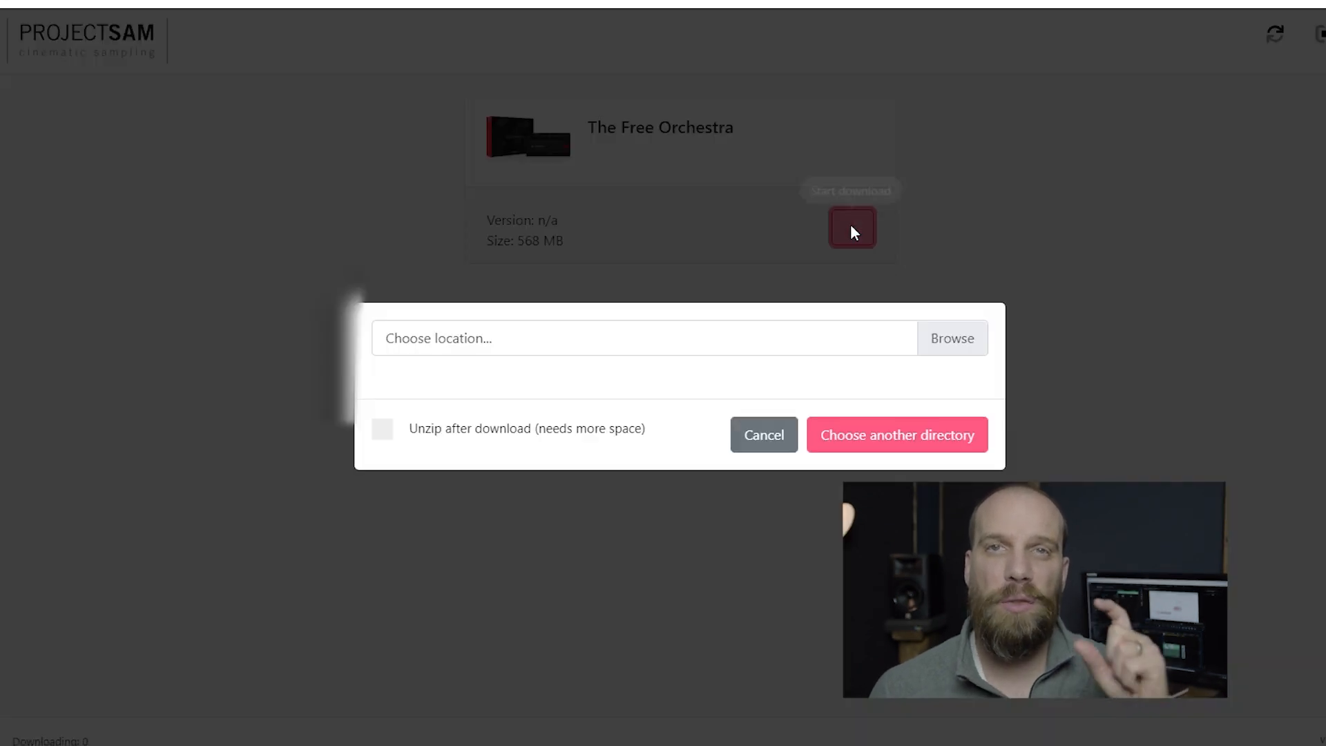
pyautogui.moveTo(887, 331)
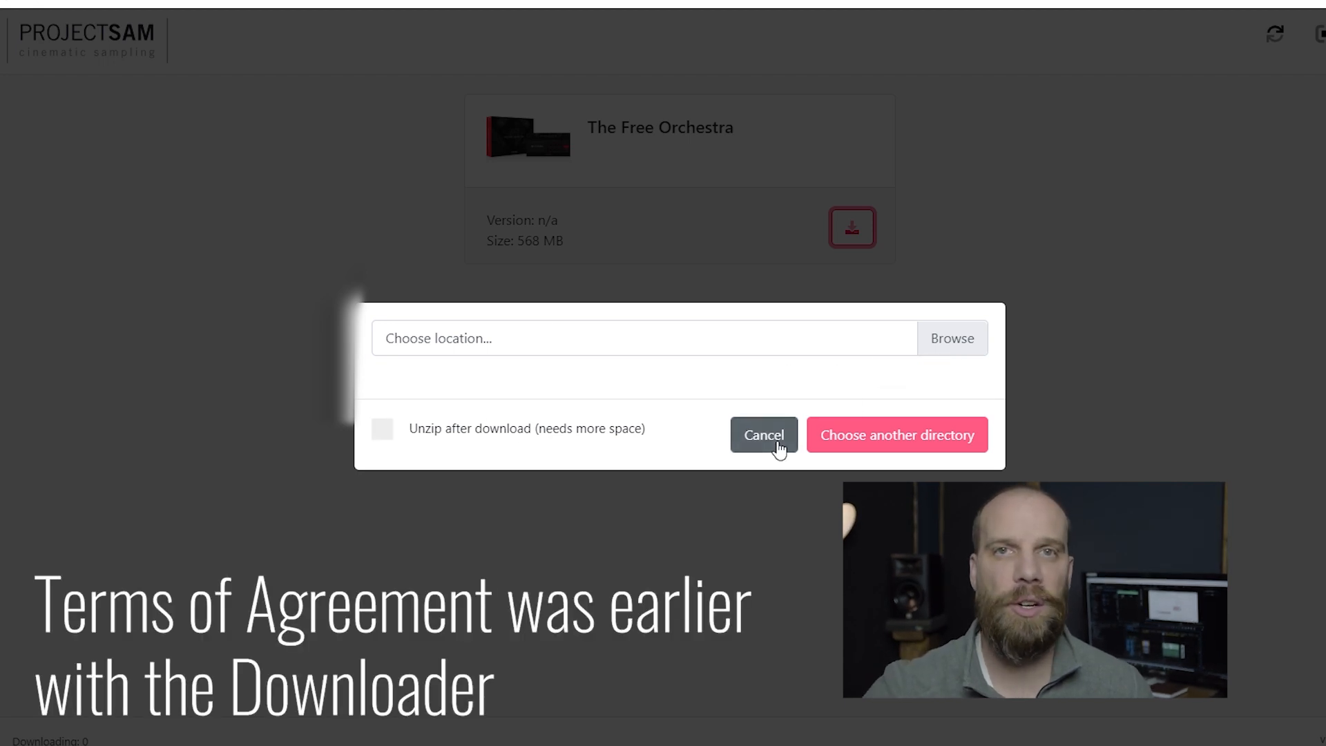
pyautogui.click(953, 337)
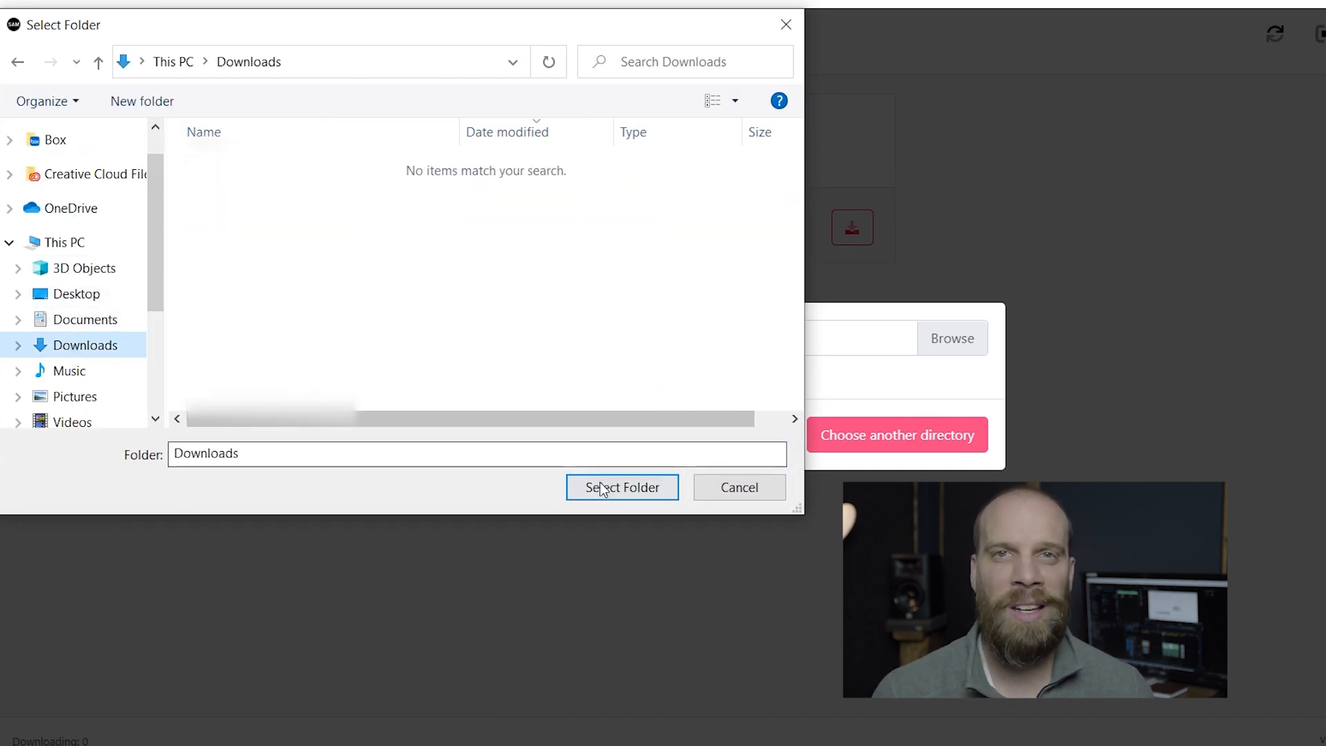
pyautogui.click(622, 486)
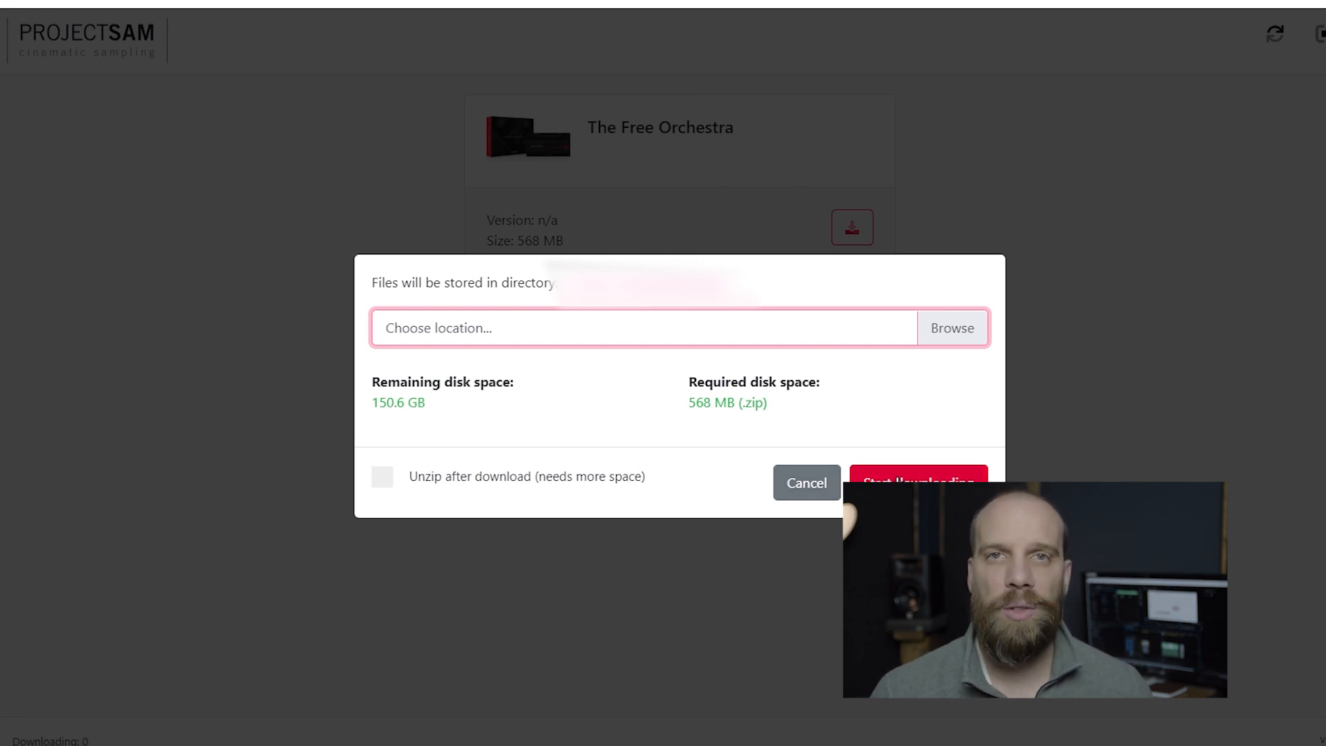
pyautogui.click(913, 484)
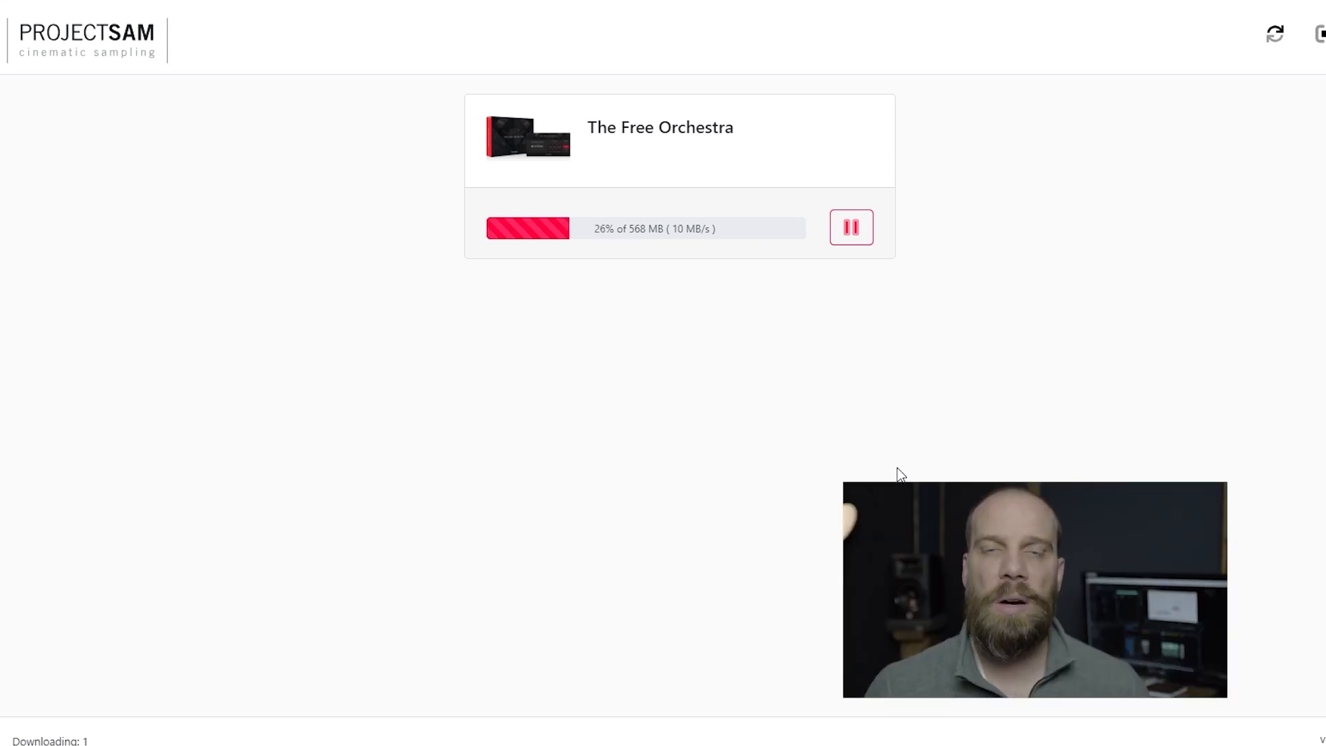
pyautogui.moveTo(909, 476)
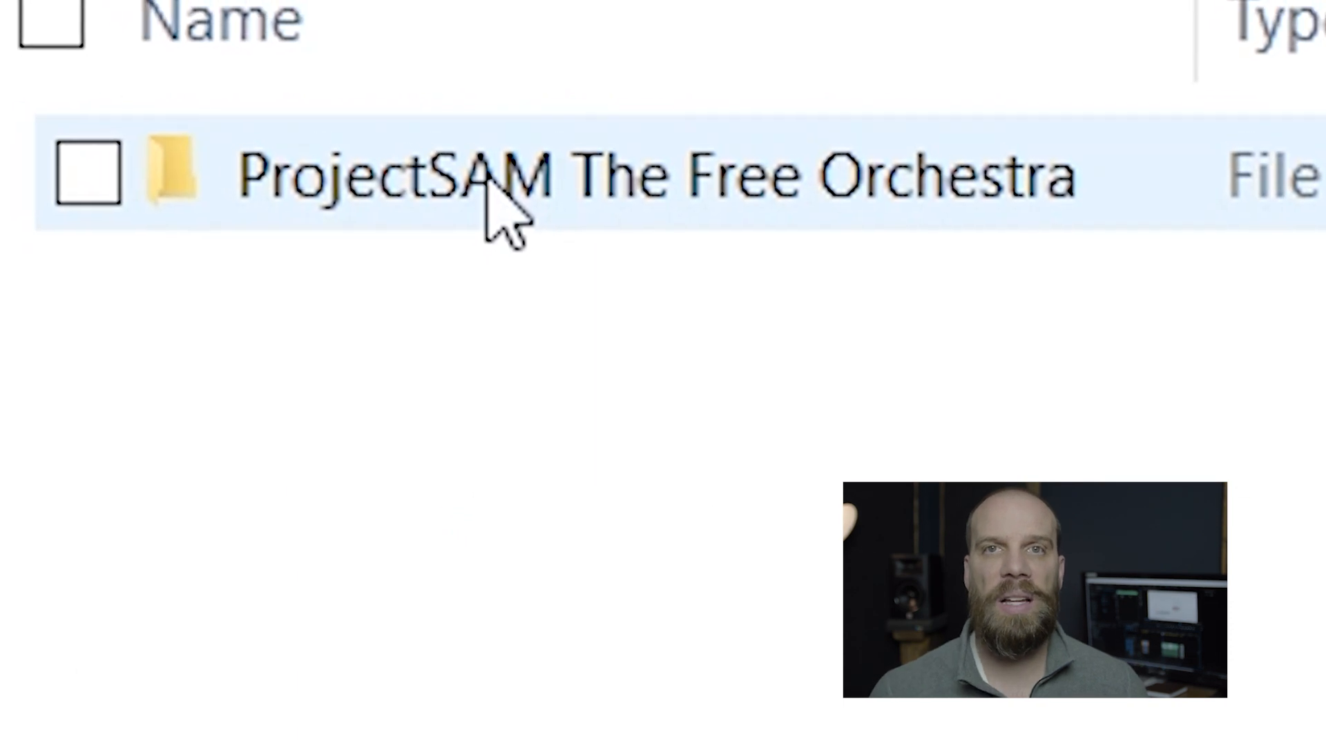
# - Open the downloaded ProjectSAM The Free Orchestra folder in File Explorer
pyautogui.click(83, 173)
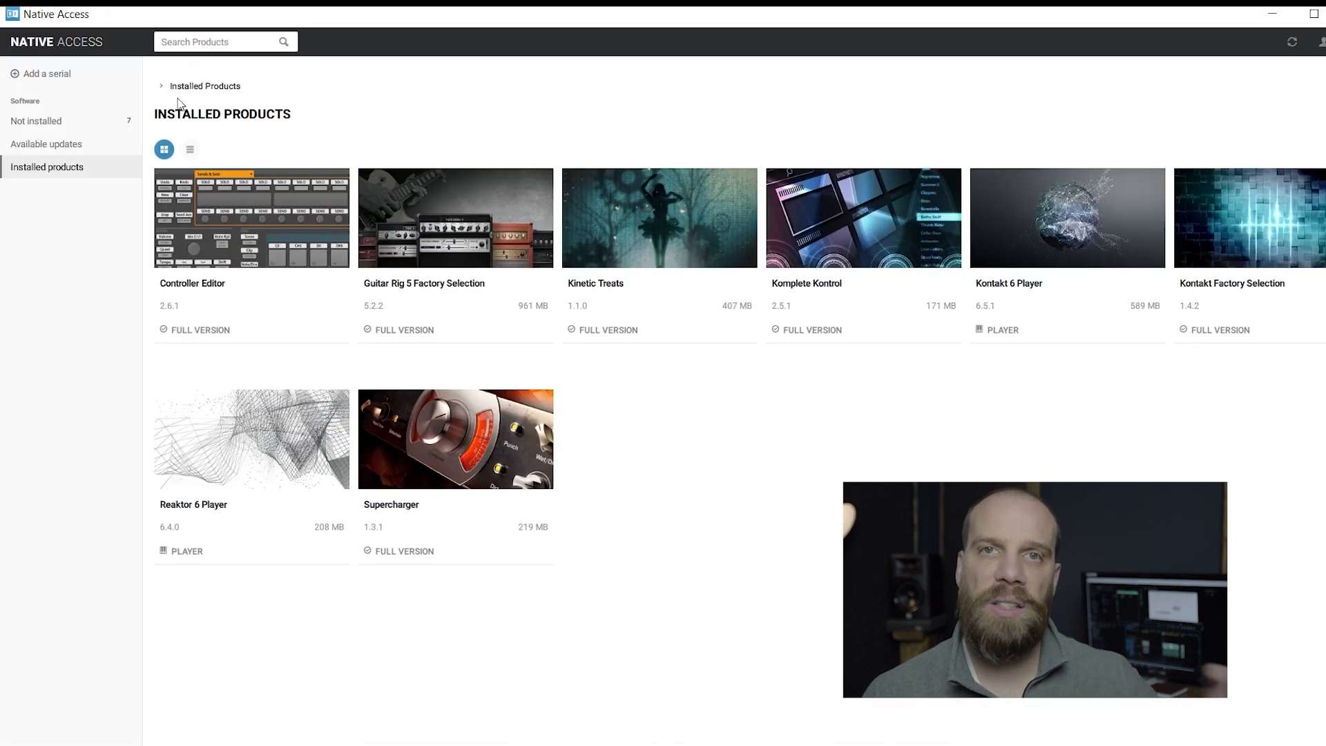
# - Add The Free Orchestra as a library pointing at its downloaded folder
pyautogui.click(38, 73)
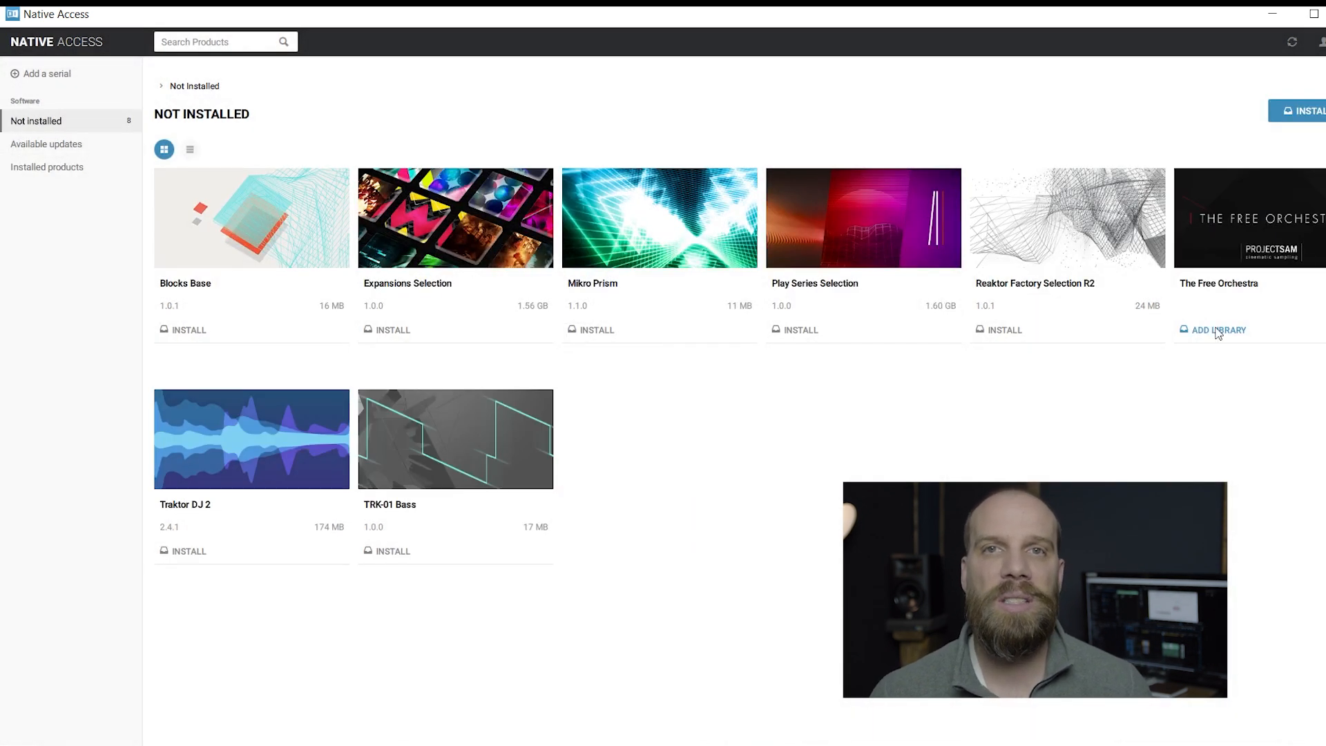
pyautogui.click(1218, 329)
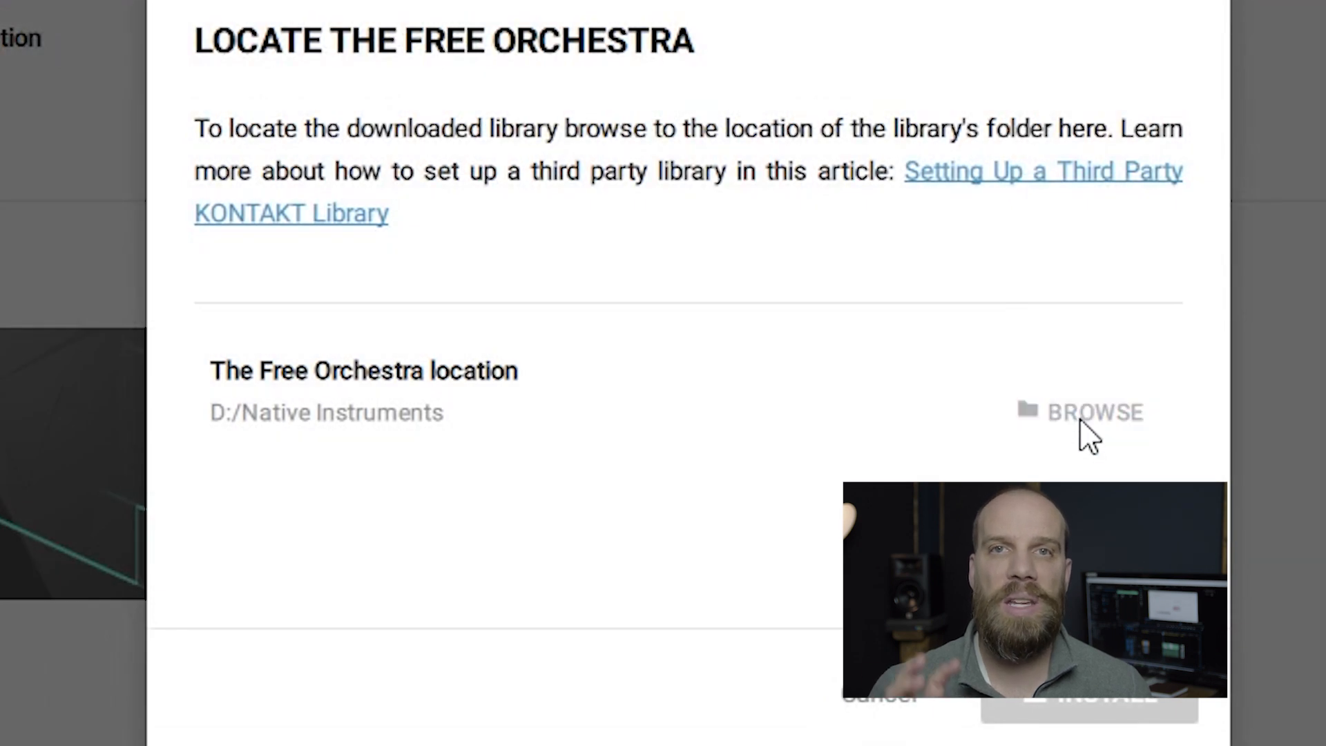
pyautogui.click(1097, 412)
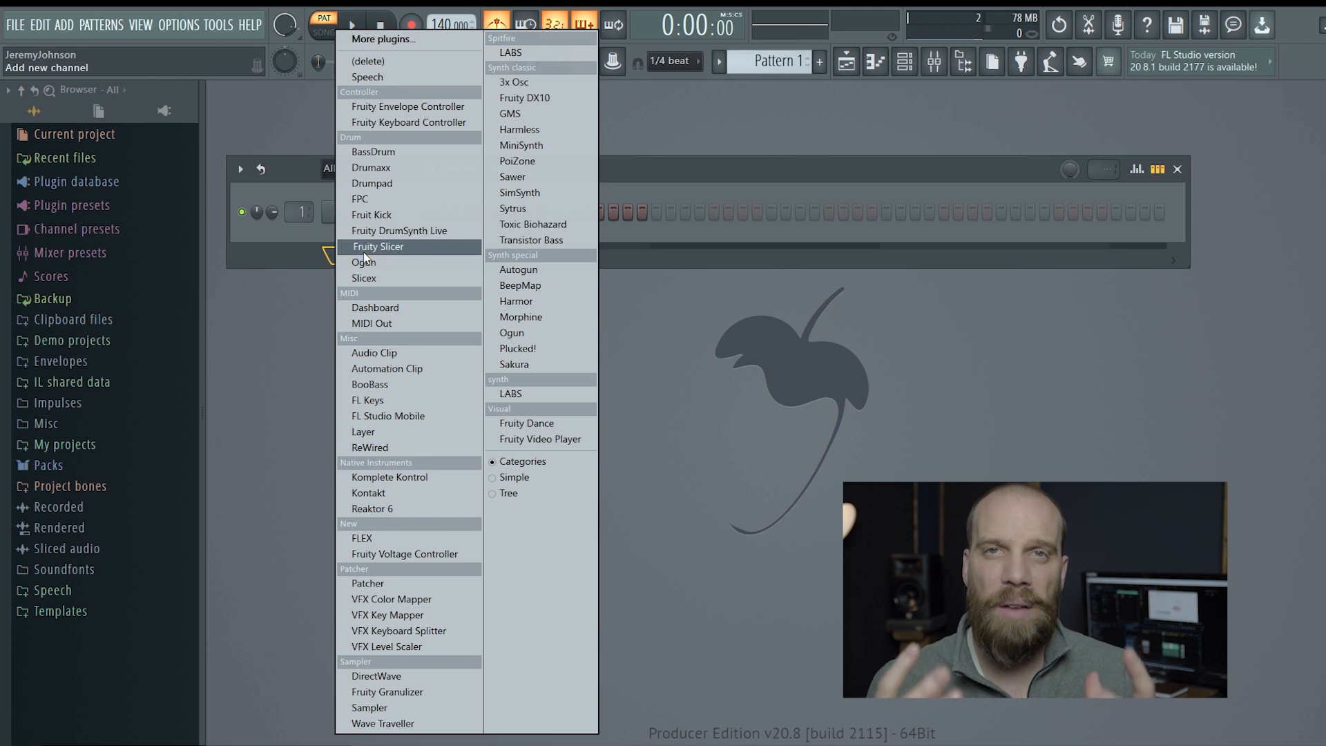
# - Load Kontakt as a new channel and check The Free Orchestra among its libraries
pyautogui.click(367, 493)
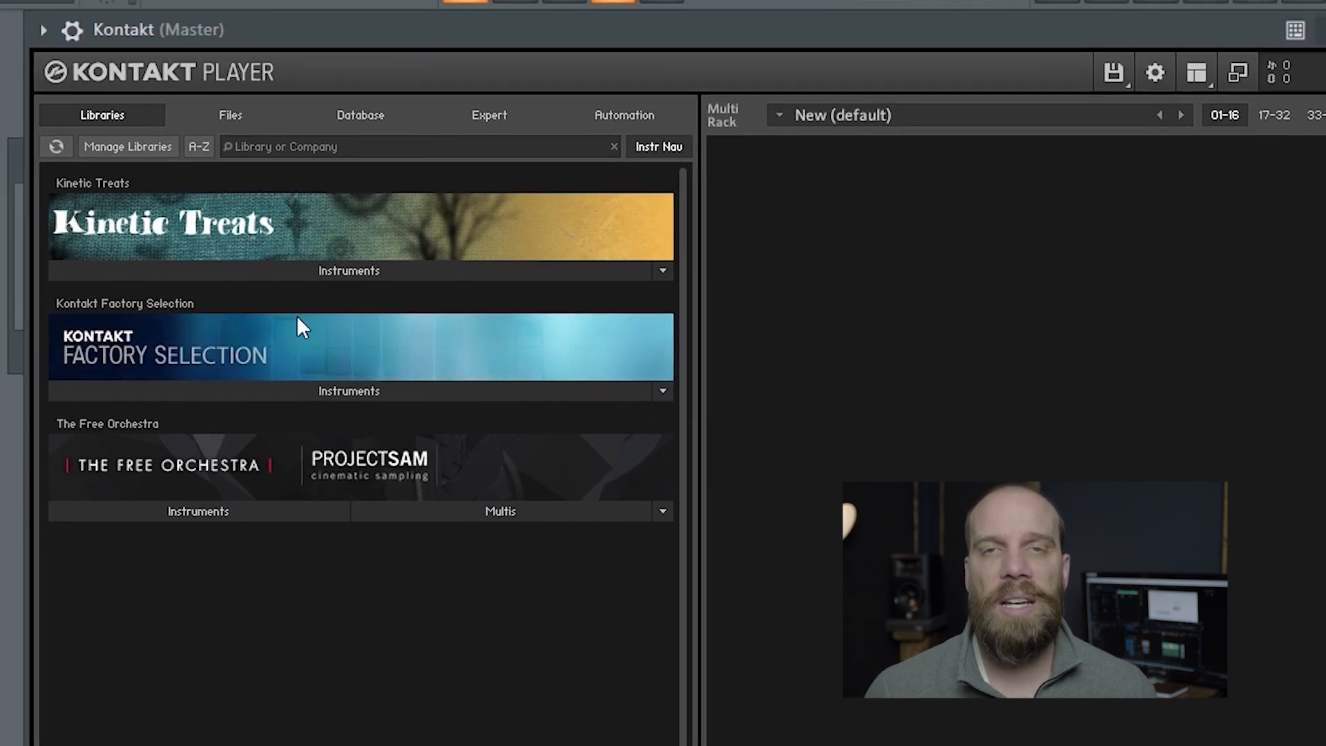
pyautogui.moveTo(317, 279)
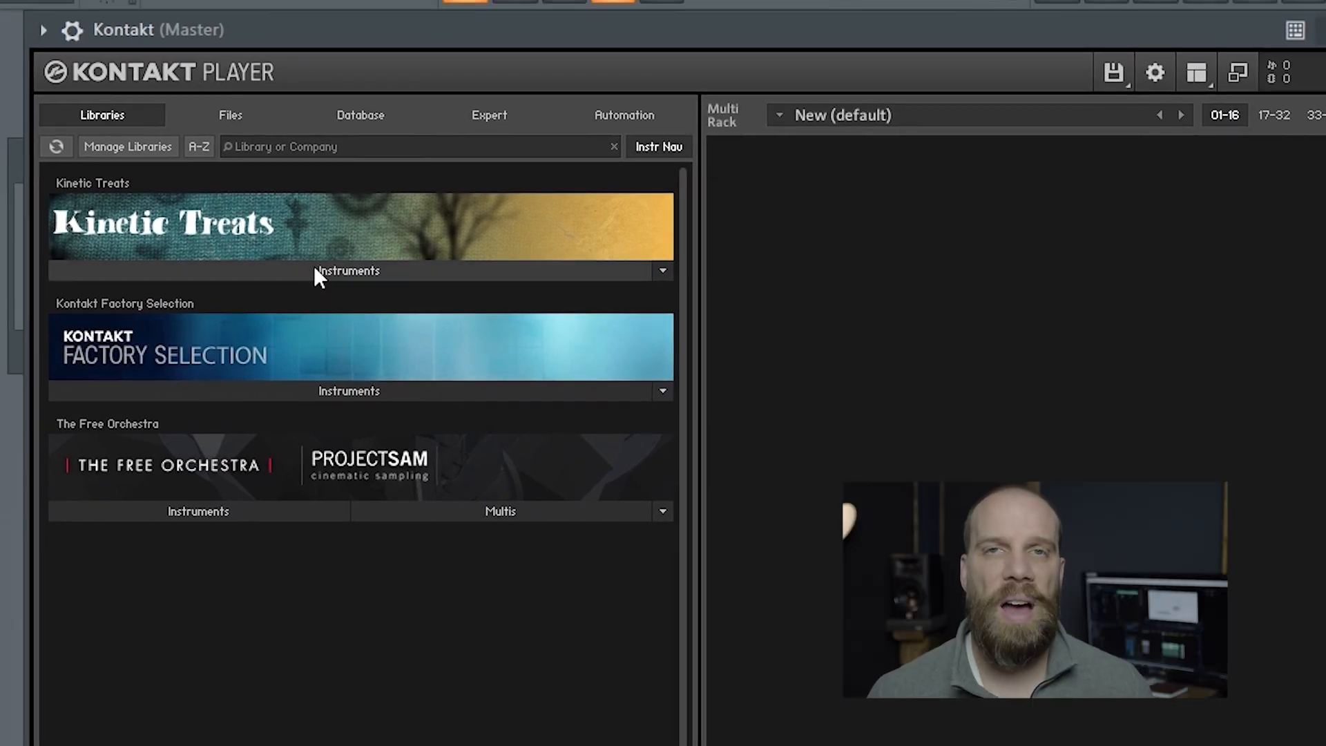
pyautogui.click(348, 270)
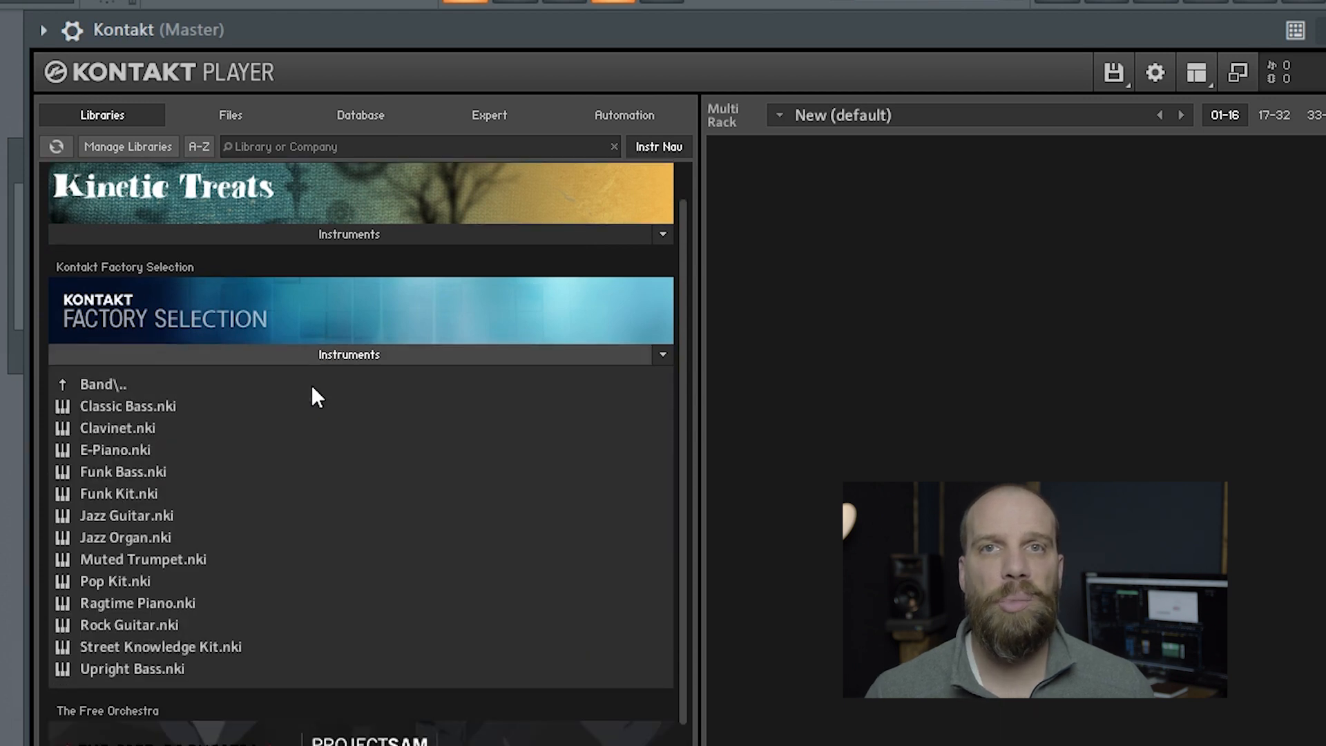
pyautogui.click(663, 355)
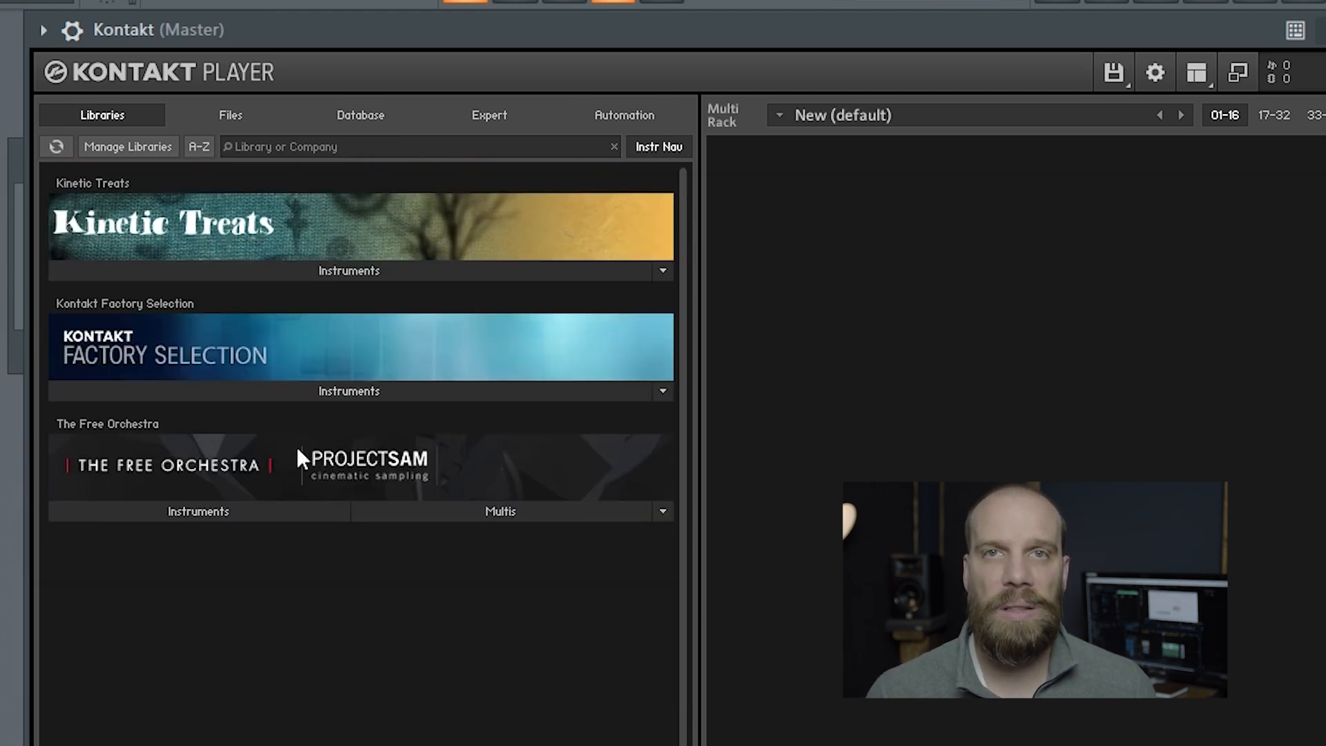